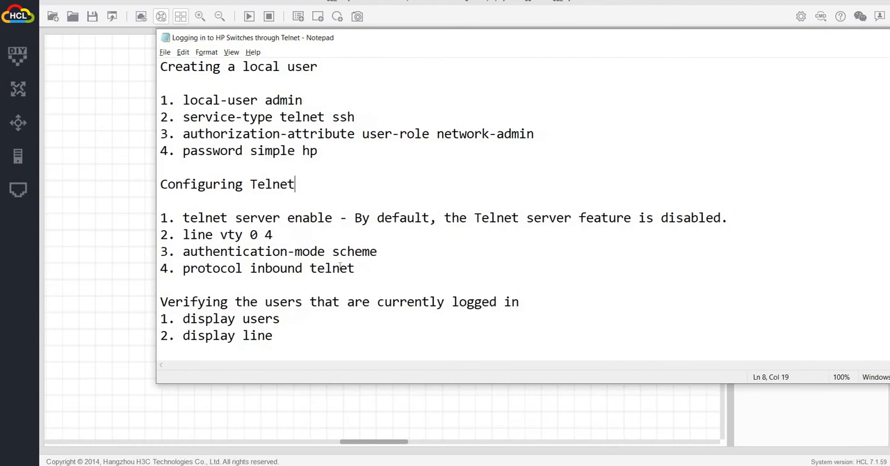
mouse_move(358, 277)
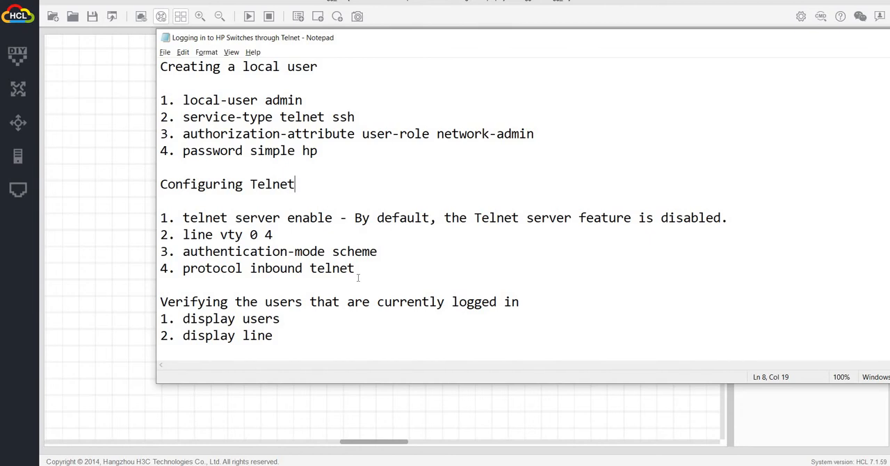
mouse_move(348, 166)
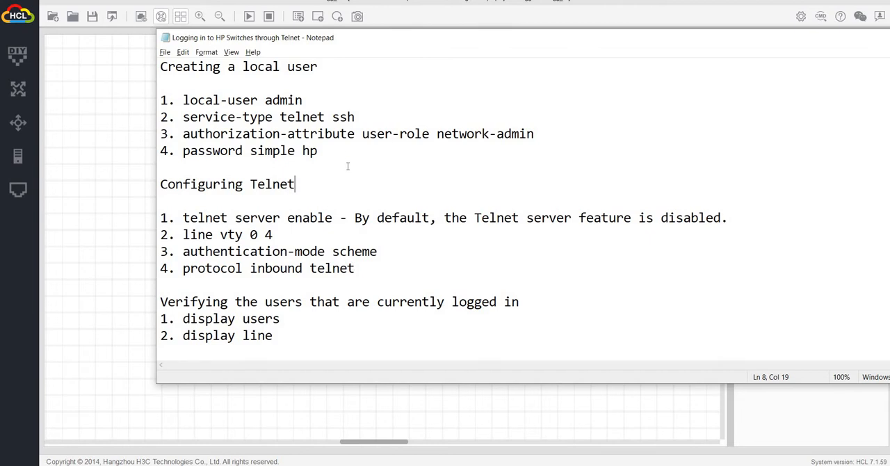
mouse_move(401, 67)
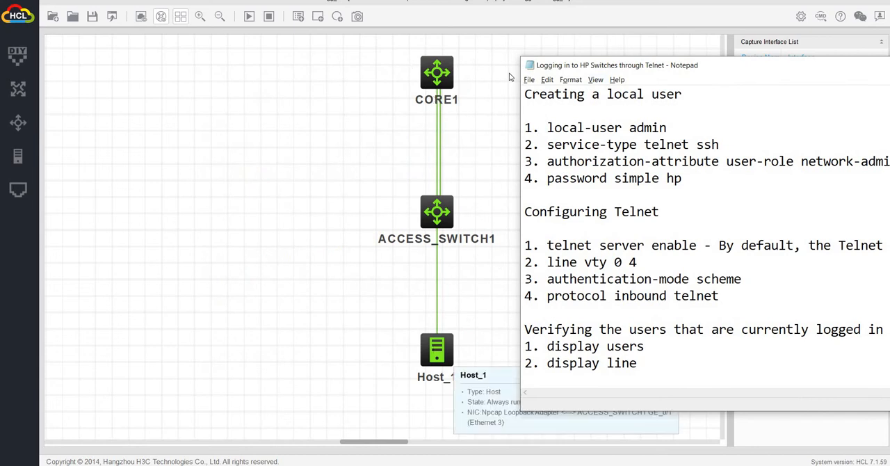
mouse_move(401, 267)
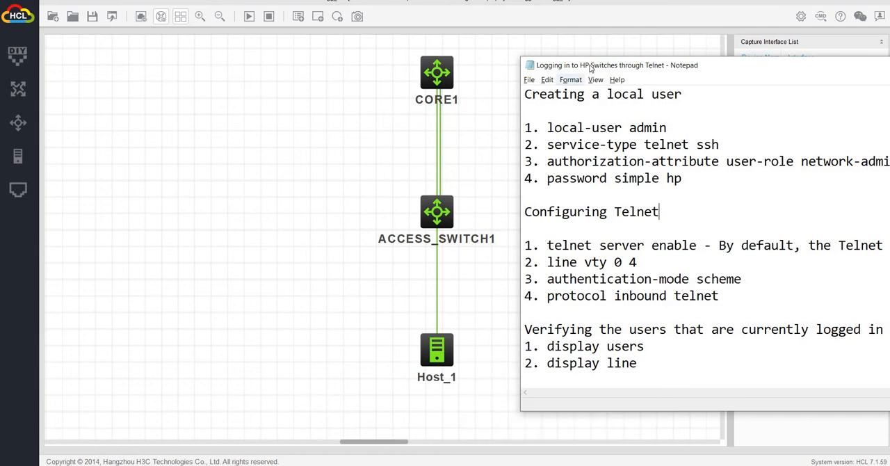
Move the Telnet notes window aside so the CORE1–ACCESS_SWITCH1–Host_1 topology is visible.
left_click_drag(592, 64, 638, 66)
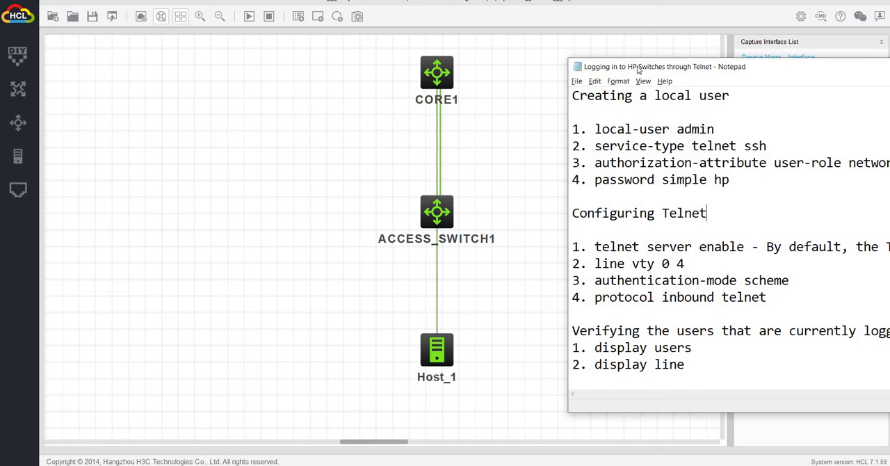
left_click_drag(661, 66, 573, 84)
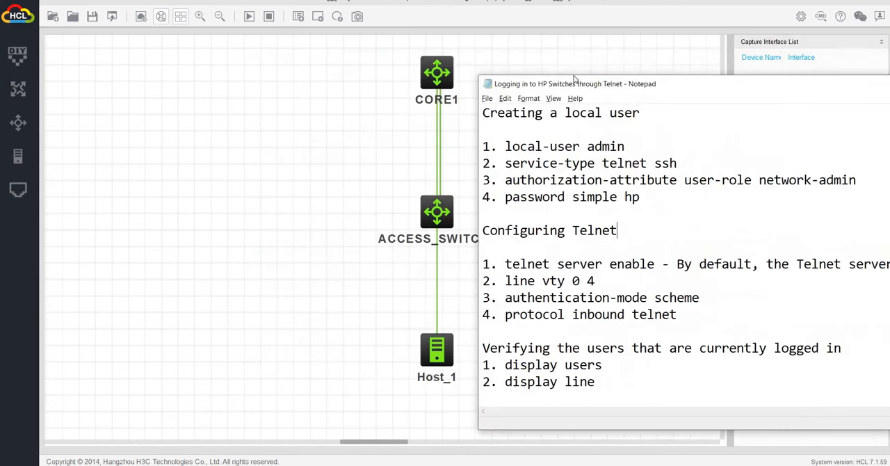
left_click_drag(573, 84, 597, 62)
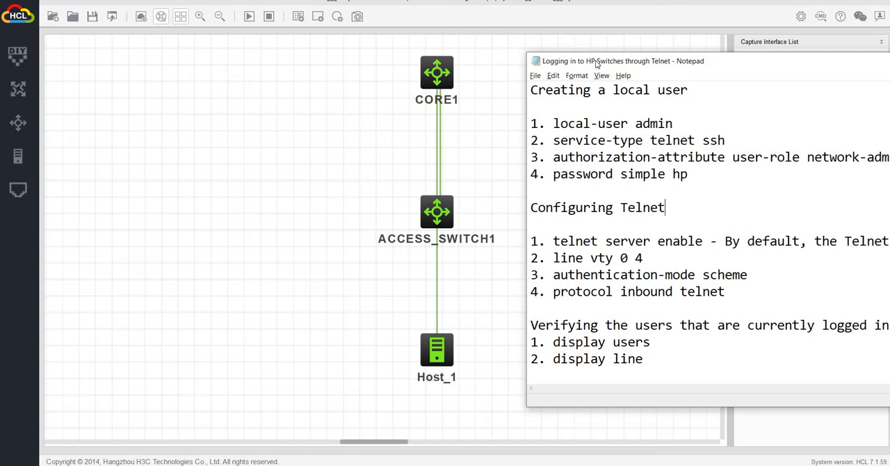
mouse_move(451, 265)
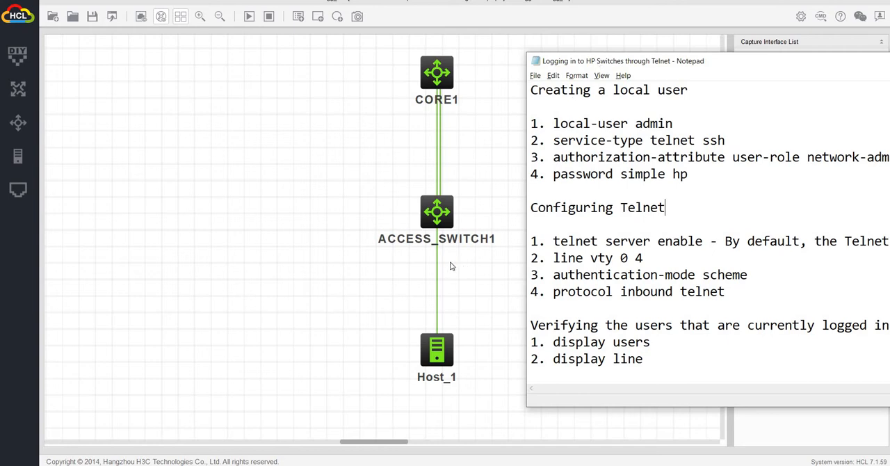
Start the ACCESS_SWITCH1 CLI and display users and interface brief showing Vlan100 at 10.1.1.30.
right_click(437, 211)
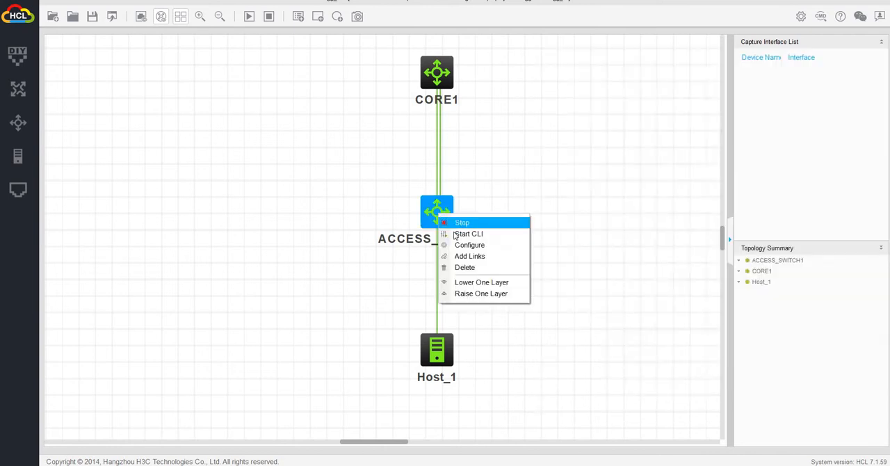
left_click(468, 233)
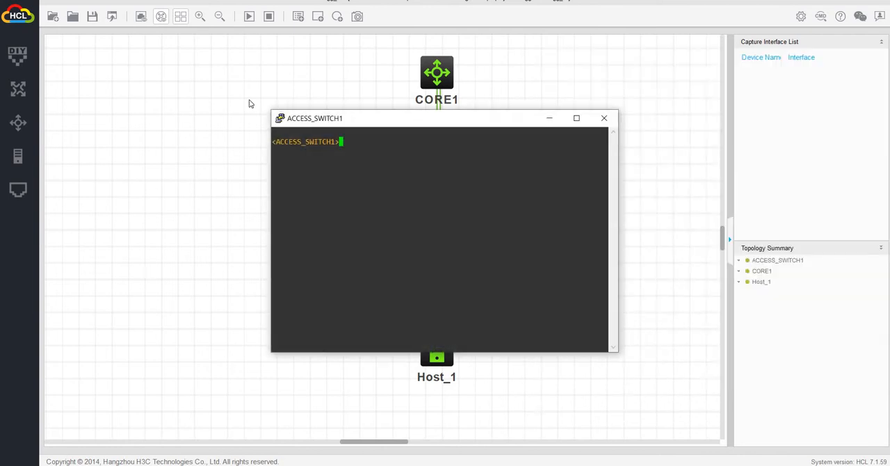
left_click_drag(314, 117, 149, 101)
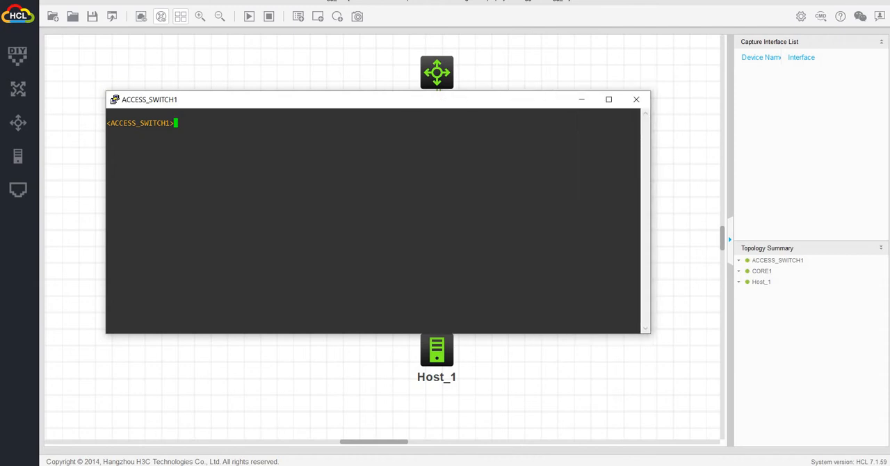
type("dis")
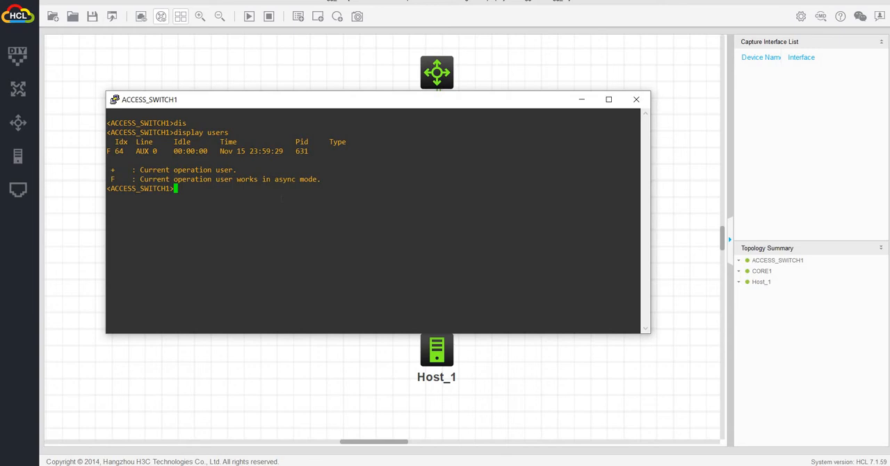
mouse_move(103, 174)
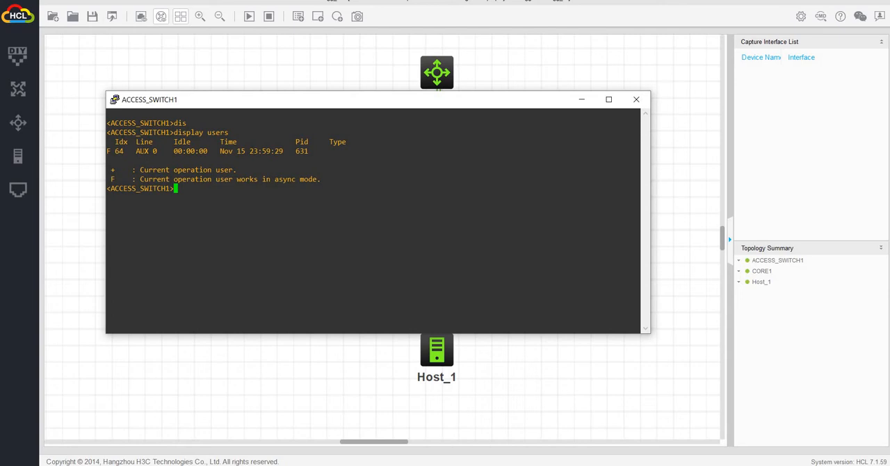
double_click(142, 150)
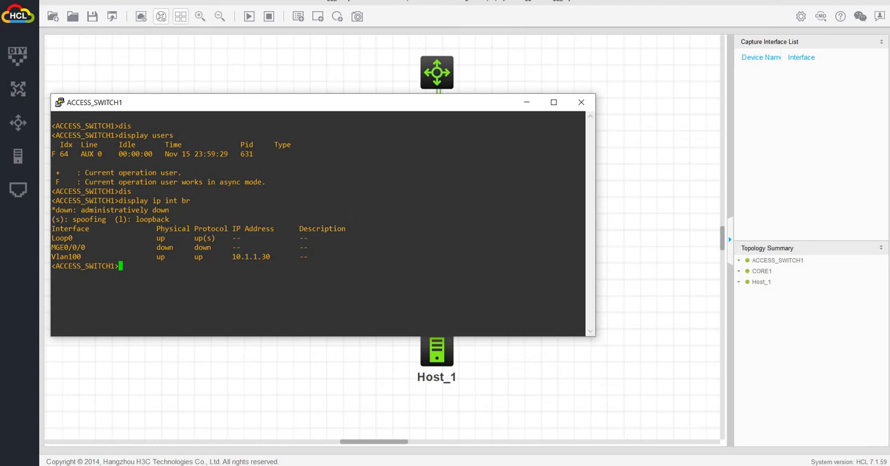
Start the CORE1 CLI, display ip interface brief showing Vlan100 at 10.1.1.29, return to ACCESS_SWITCH1.
right_click(437, 72)
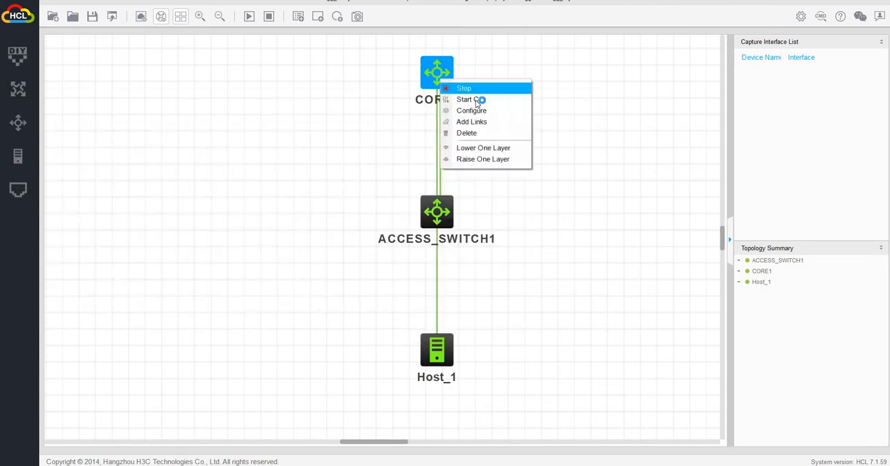
left_click(472, 98)
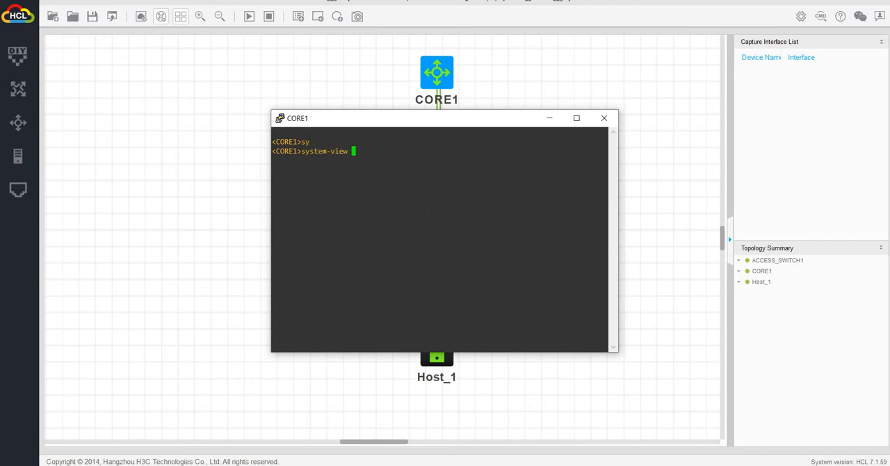
type("display ip int br")
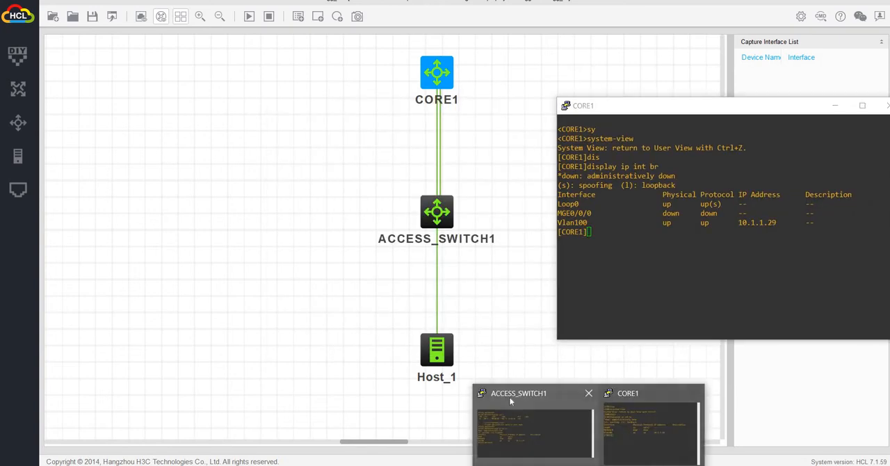
left_click(518, 393)
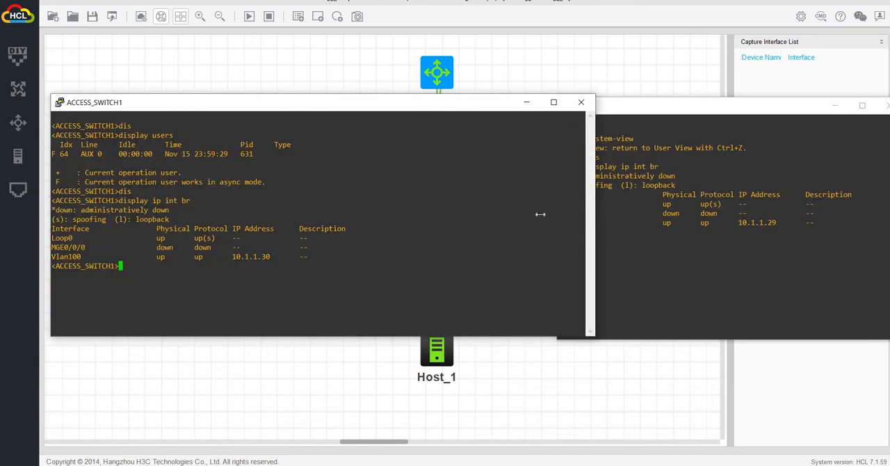
left_click(585, 105)
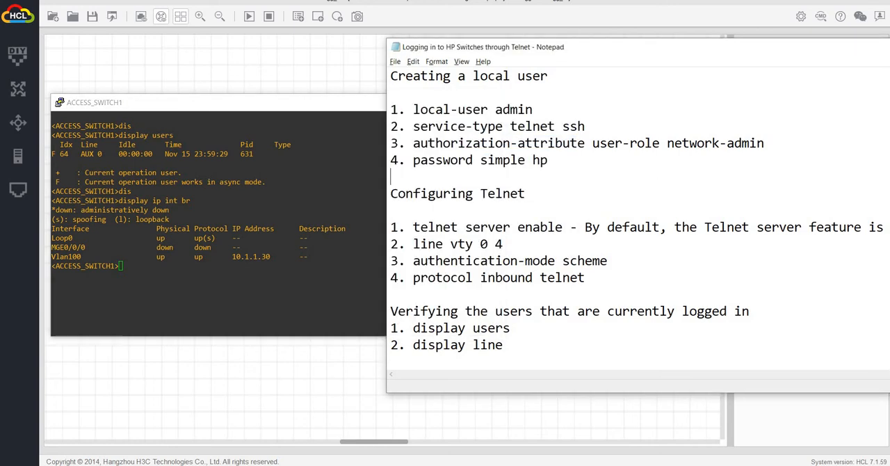
Enter system-view on ACCESS_SWITCH1 and create local-user admin with class manage.
type("system-view")
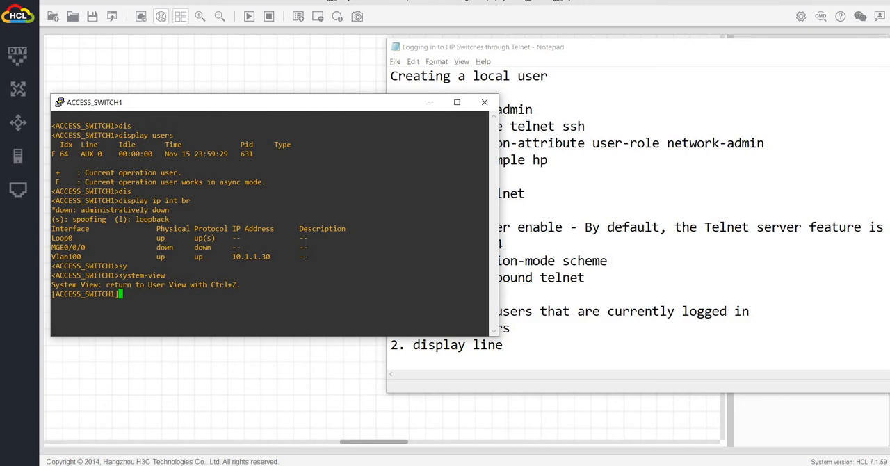
mouse_move(548, 49)
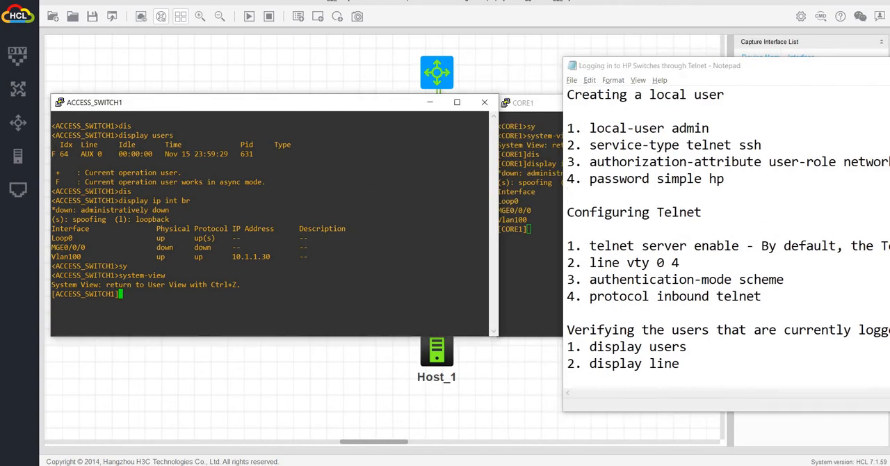
type("local")
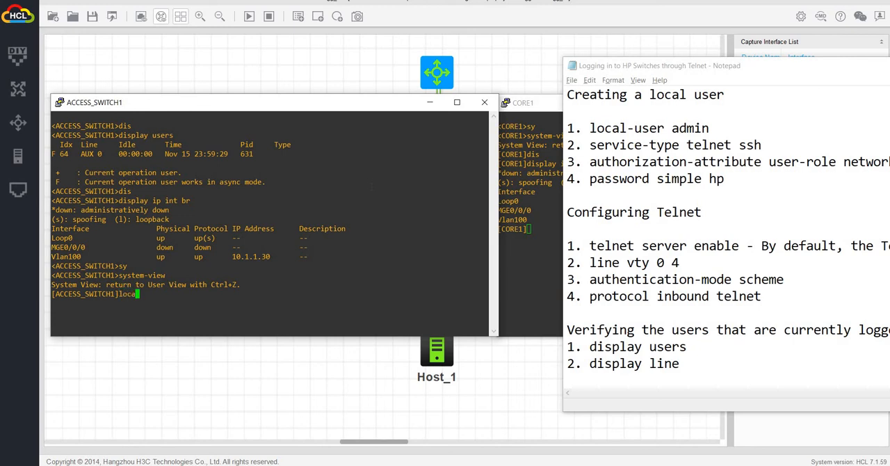
type("local-user ad")
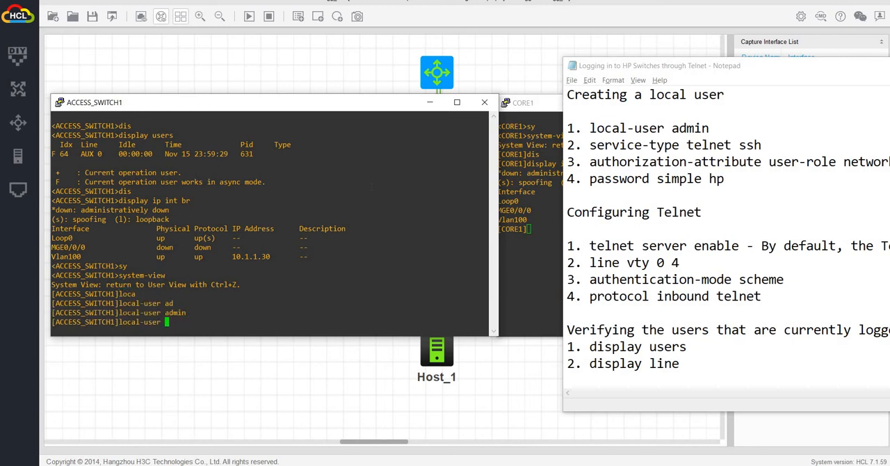
type("?")
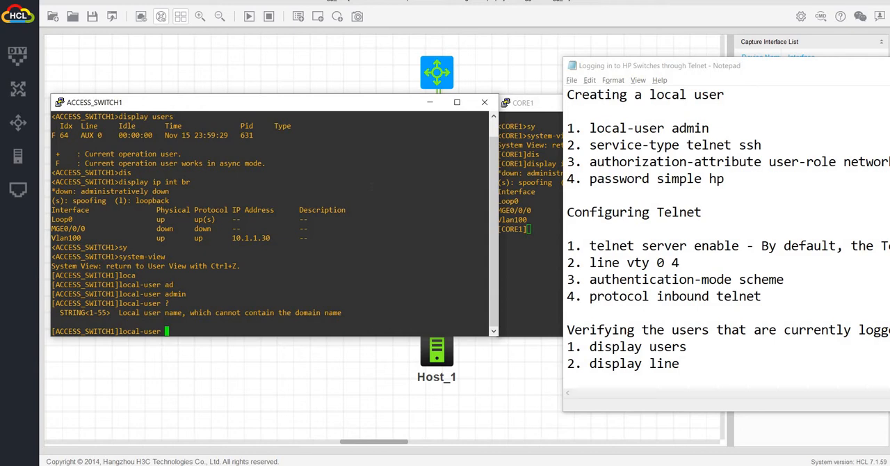
type("admin")
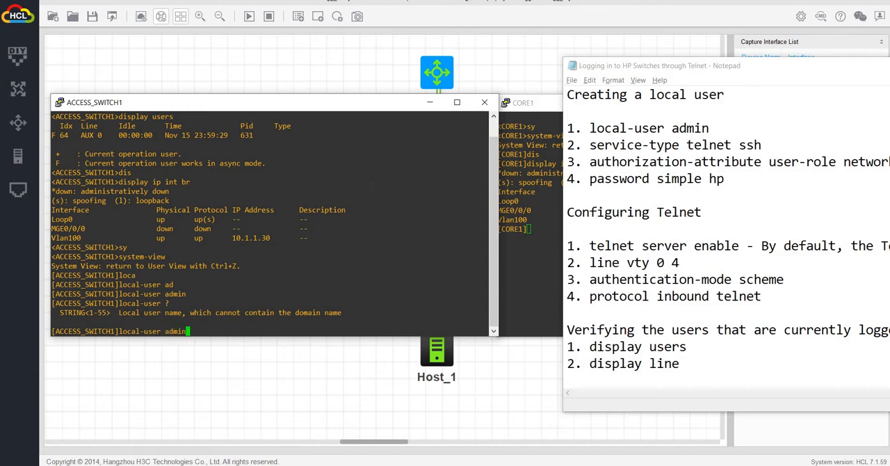
type("class")
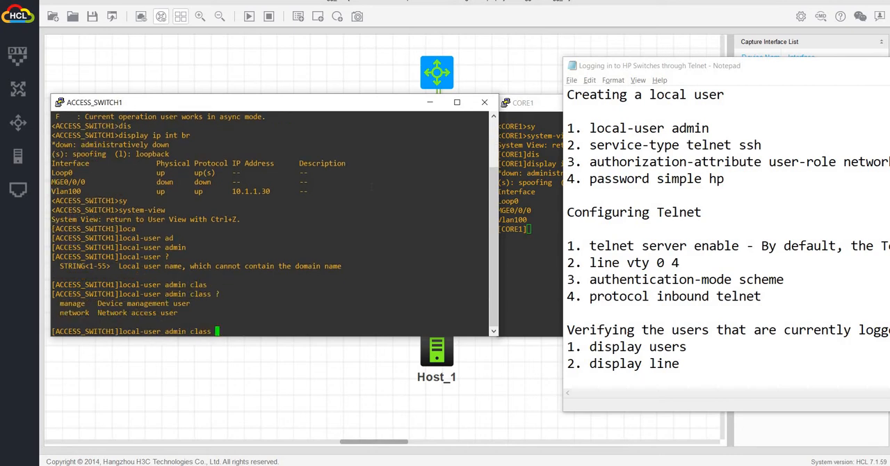
type("manage")
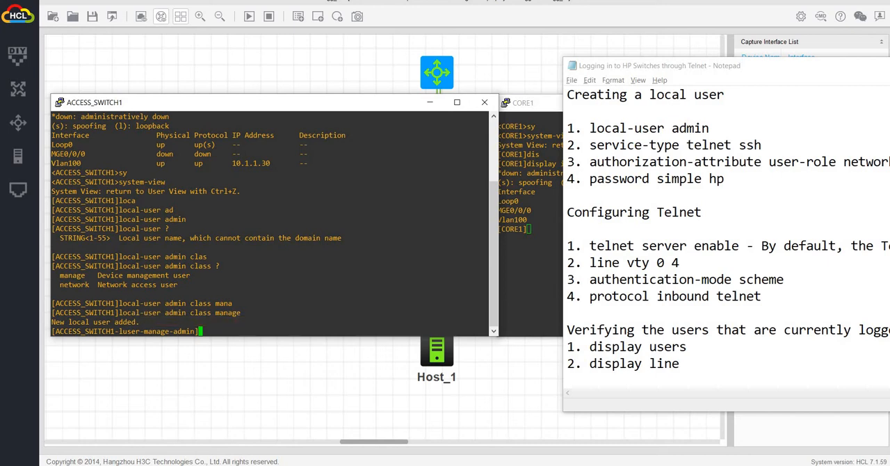
Give admin service-type SSH/Telnet and authorization-attribute user-role network-admin.
type("service-type telnet")
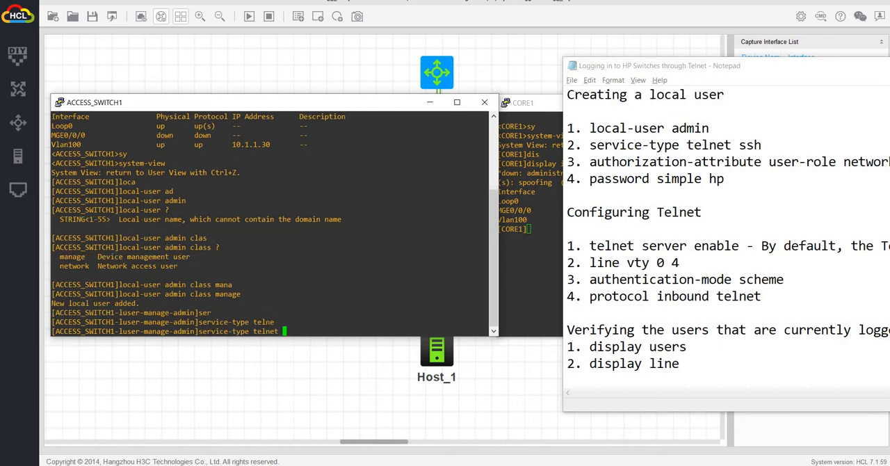
type("ssh")
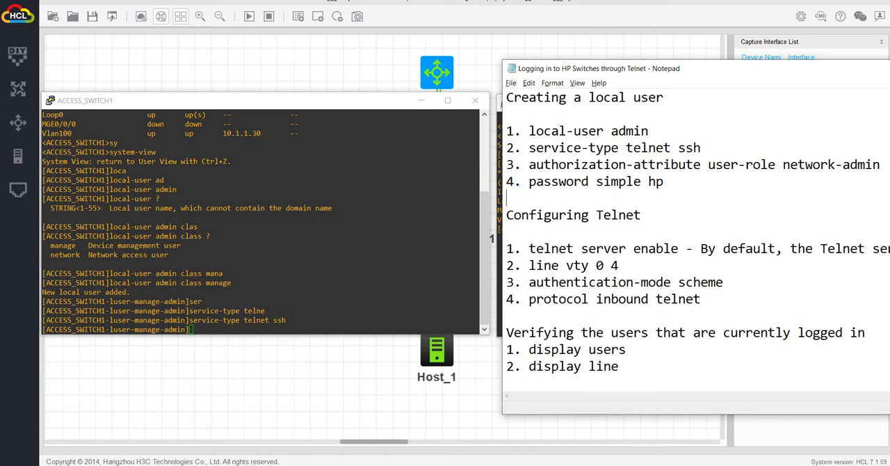
type("authorization-attribute user-rol")
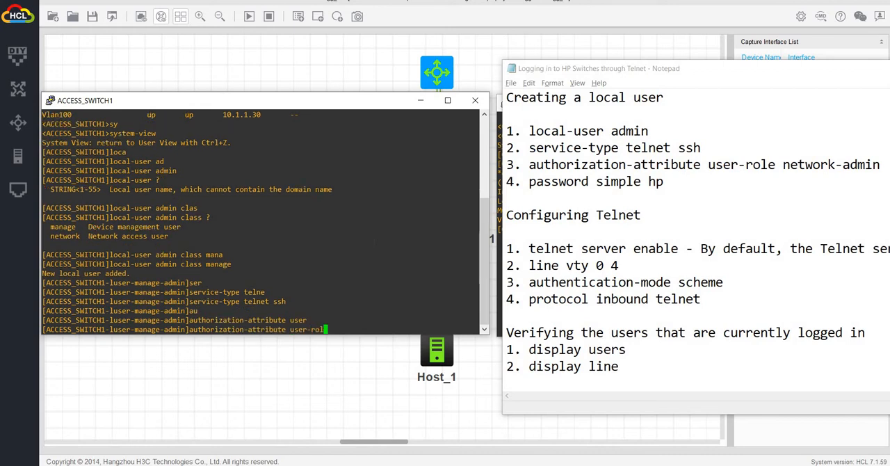
type("e")
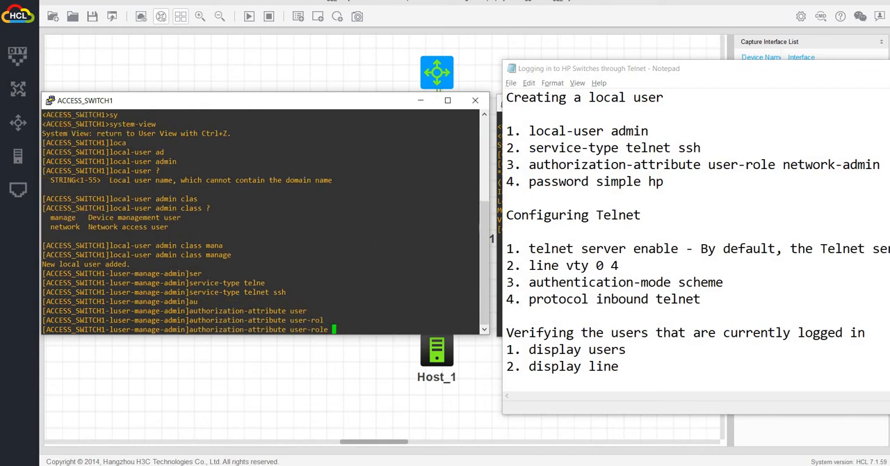
type("?")
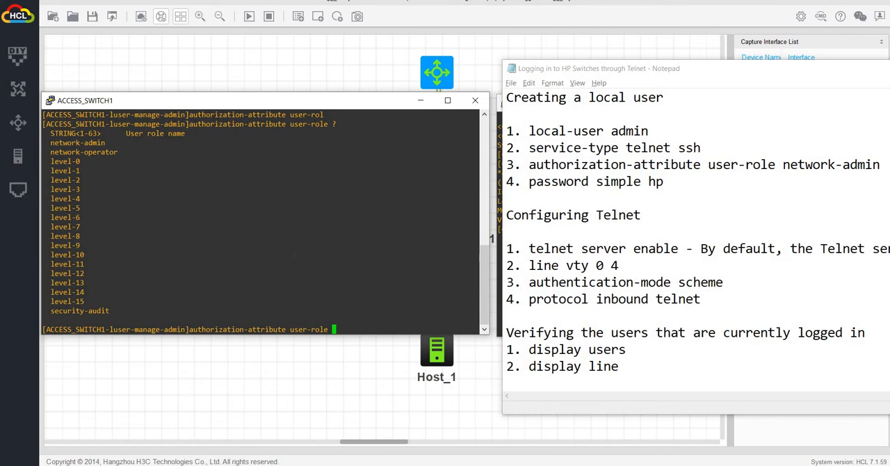
type("network-adm")
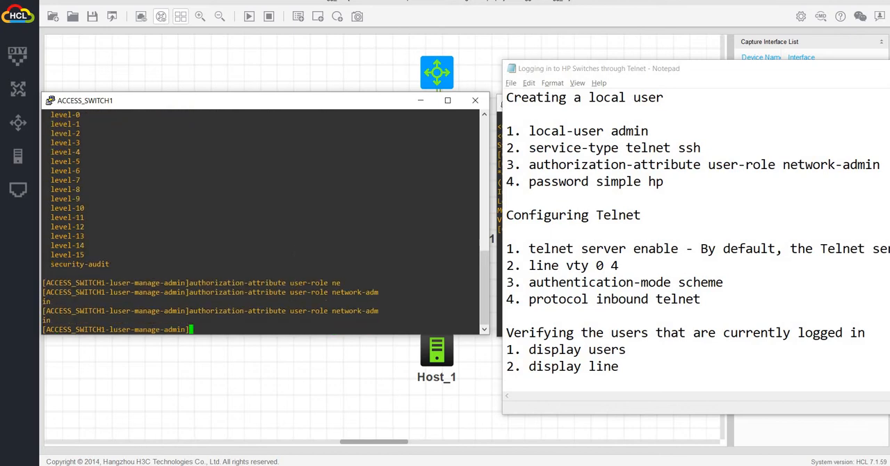
type("p")
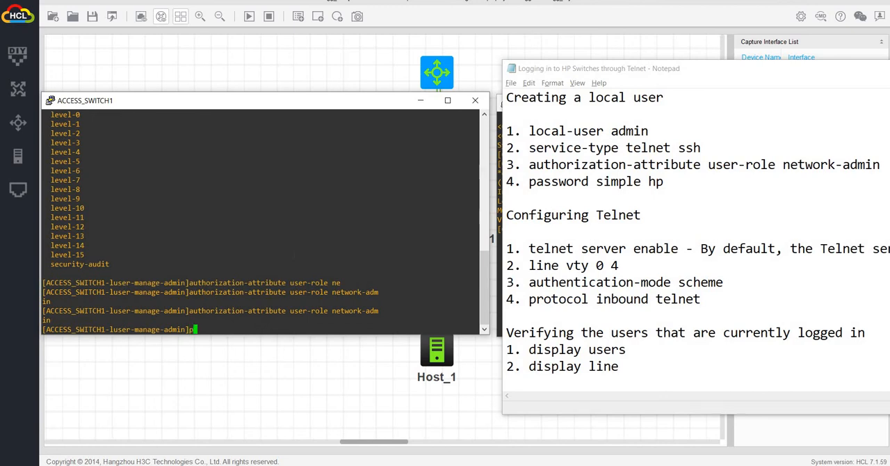
type("password")
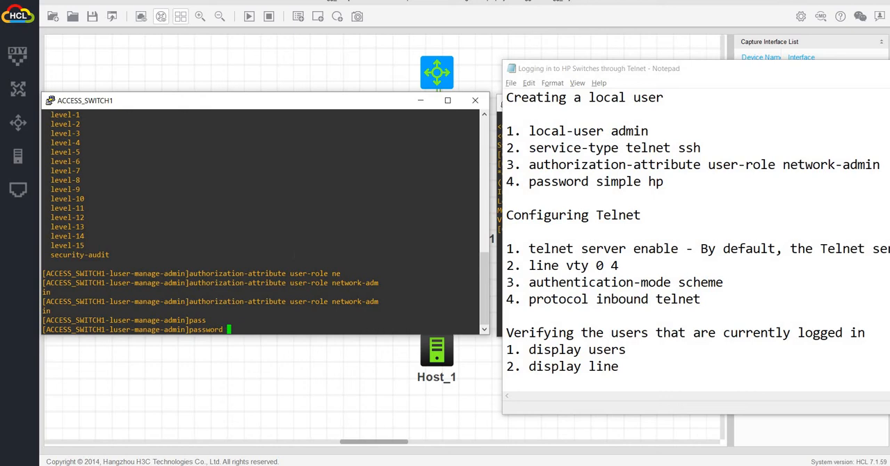
type("?")
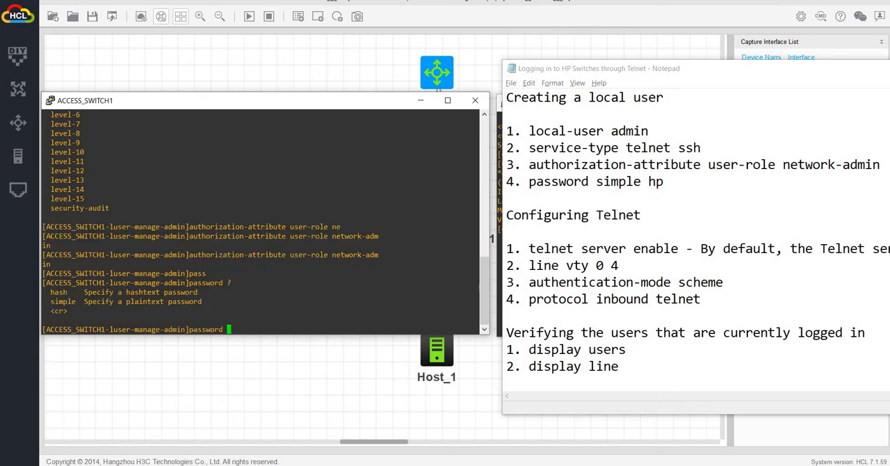
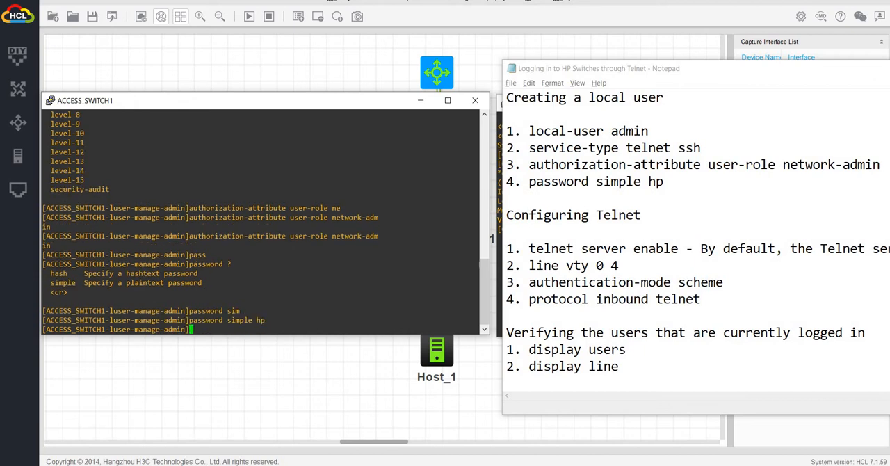
type("quit")
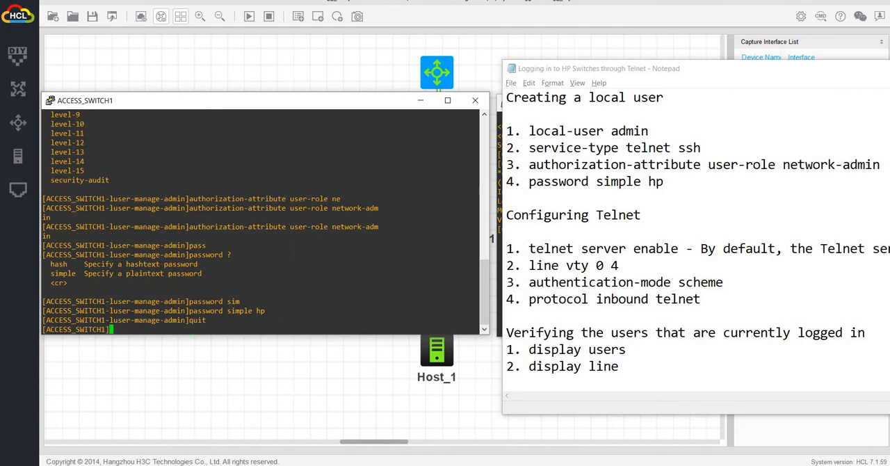
Get a fresh system-view prompt and bring the Telnet command notes into view.
key("enter")
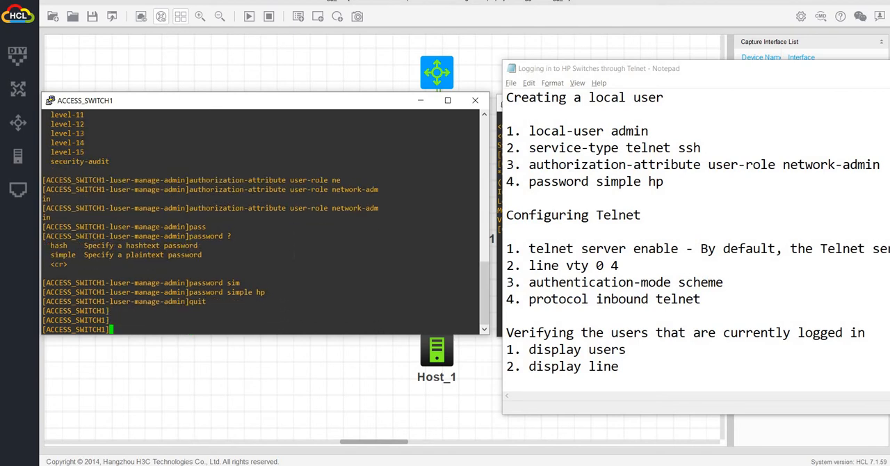
mouse_move(485, 238)
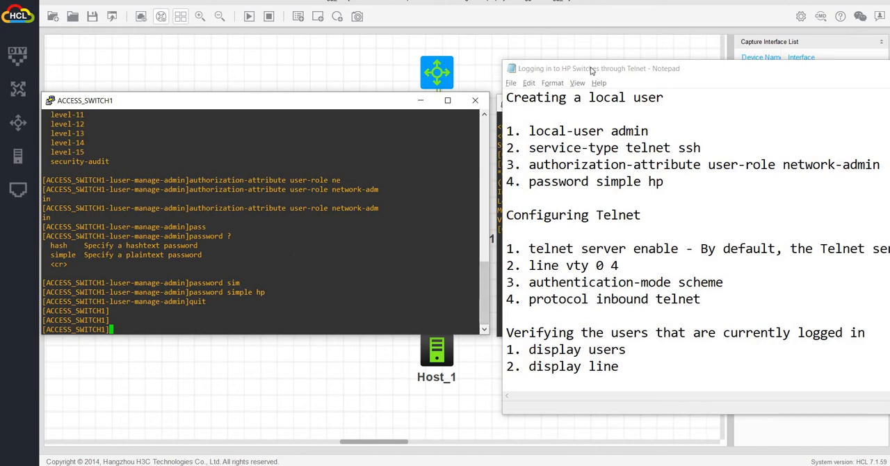
left_click_drag(591, 68, 431, 36)
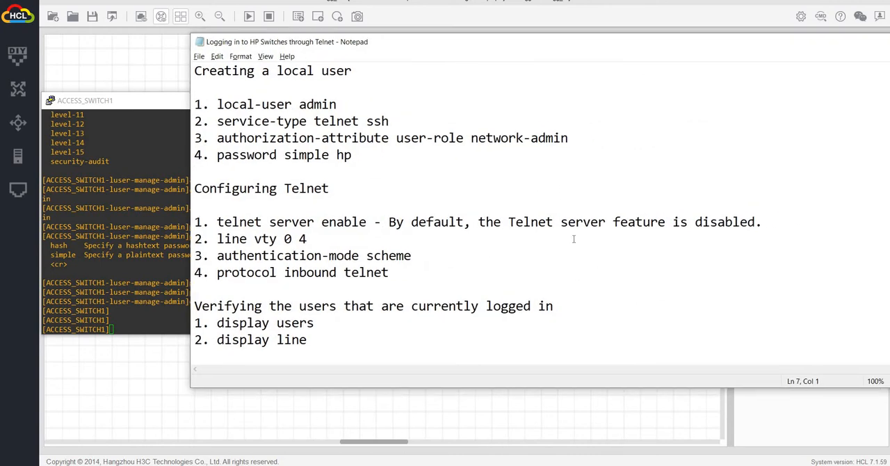
mouse_move(548, 248)
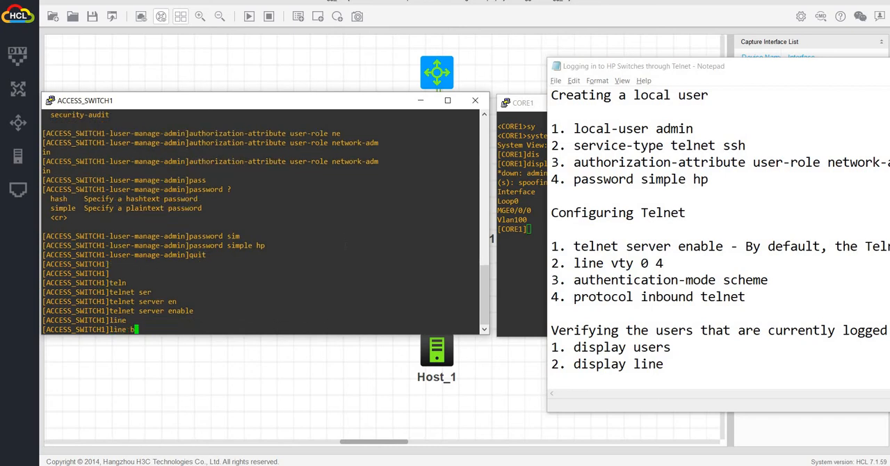
Enter line vty 0 4 and set authentication-mode scheme after checking options with '?'.
type("vty 0 4")
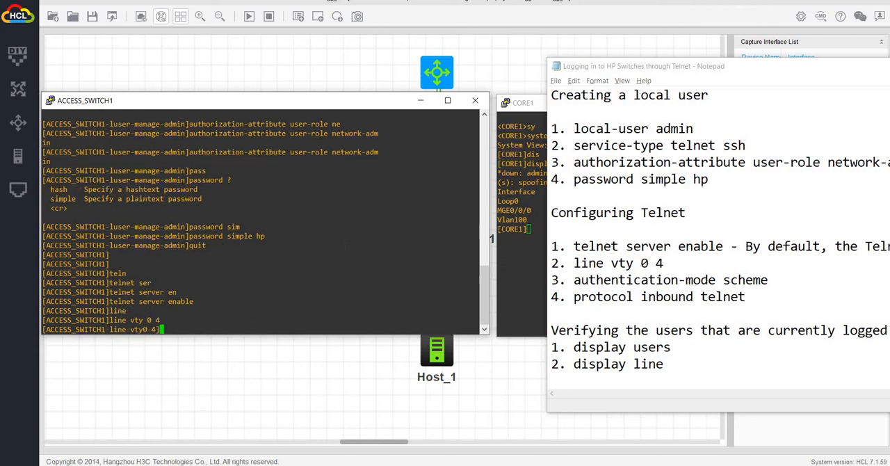
type("authentication-mode")
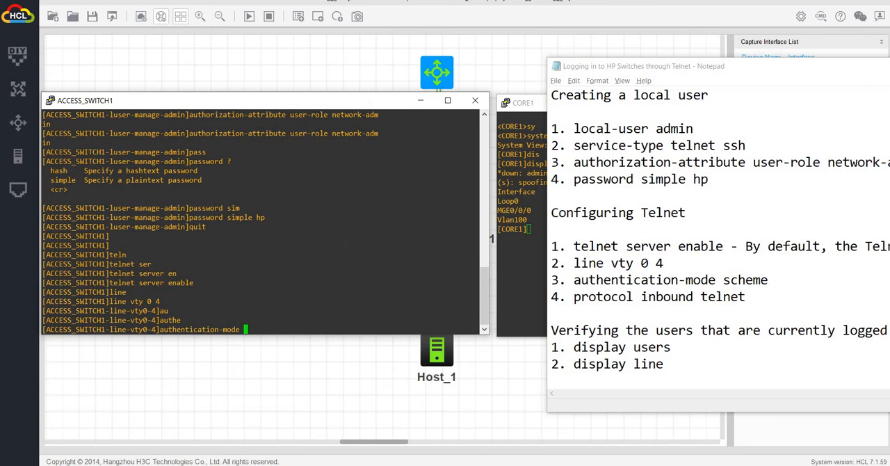
type("sh")
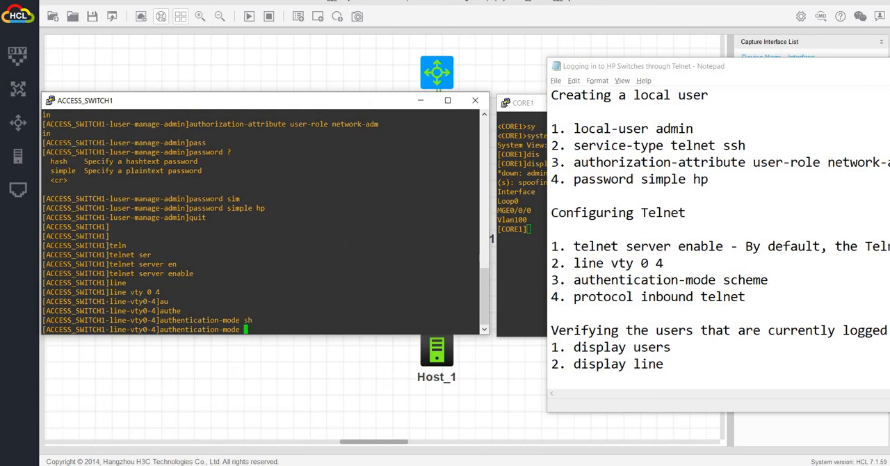
type("?")
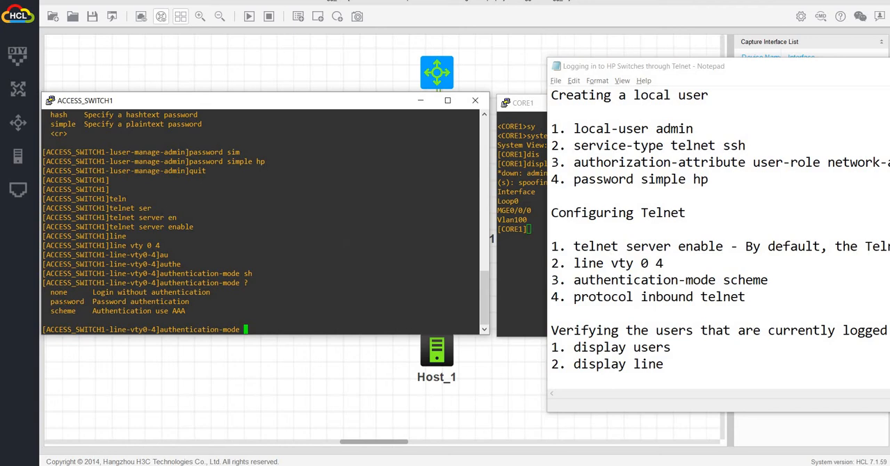
double_click(59, 311)
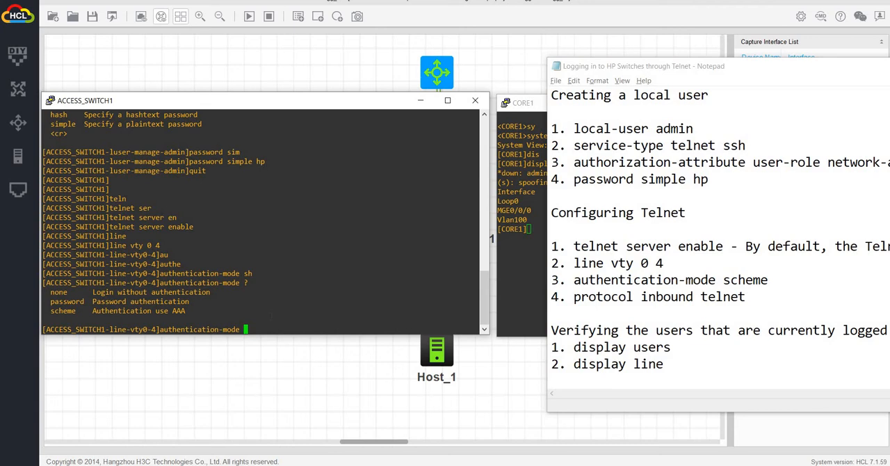
type("sh")
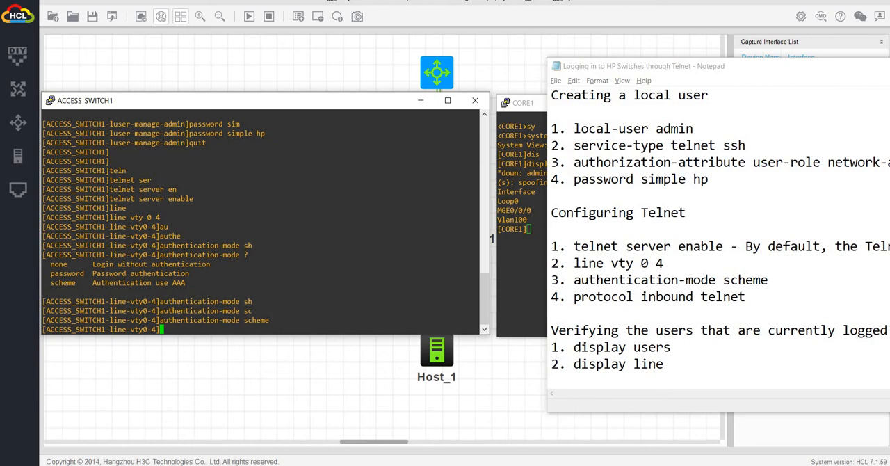
Set protocol inbound telnet on VTY 0–4 and display this, noting the network-operator role.
type("protocol")
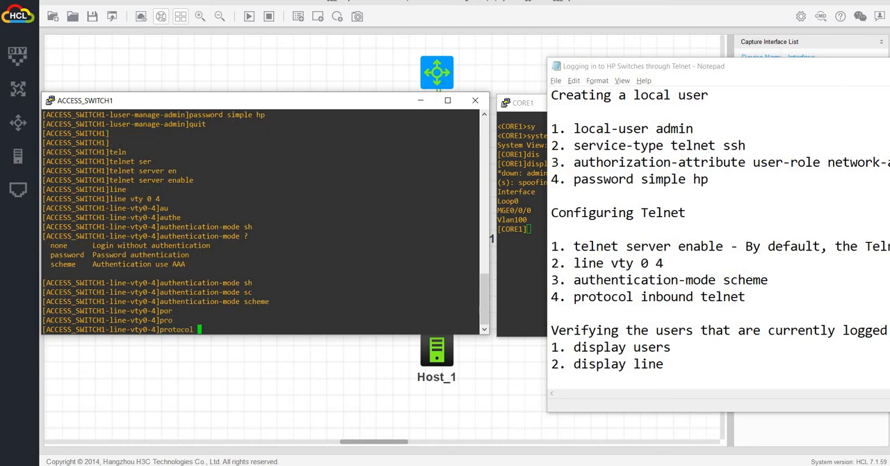
type("inbound telnet")
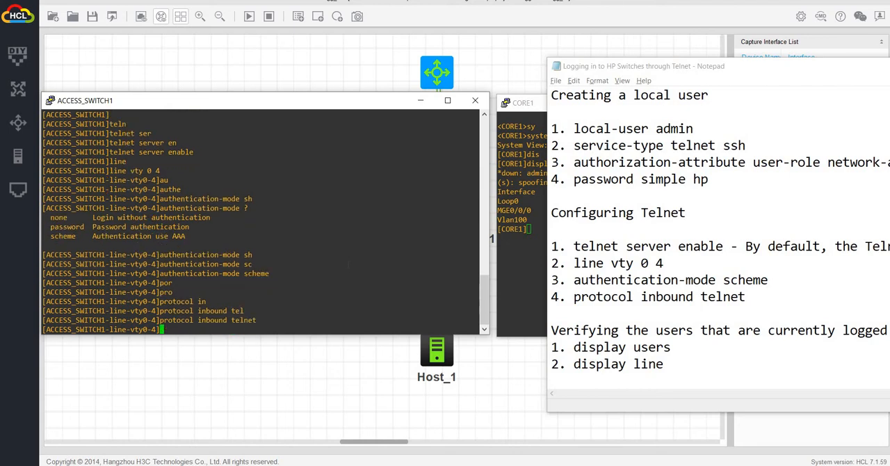
type("display this")
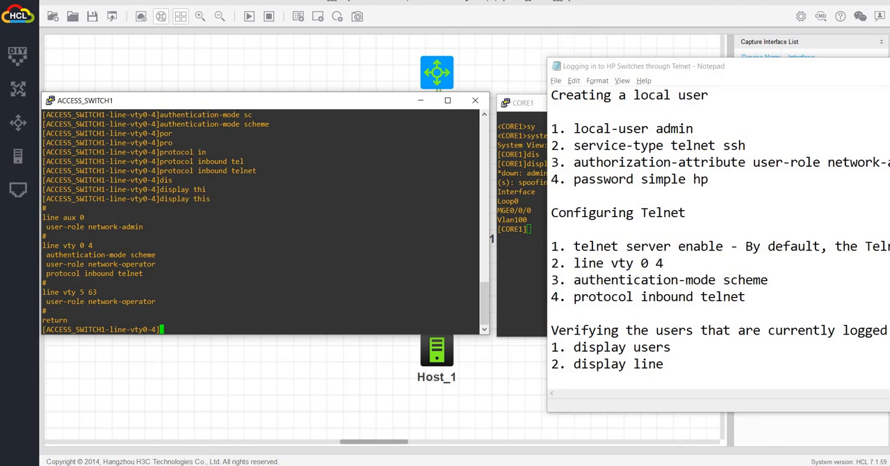
double_click(59, 244)
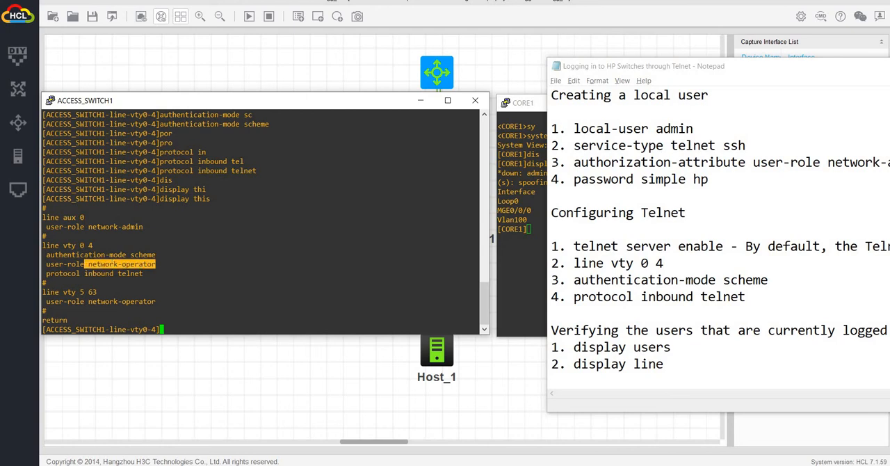
Try undo user-role network-operator, see the last-role error, and quit to system view.
type("u")
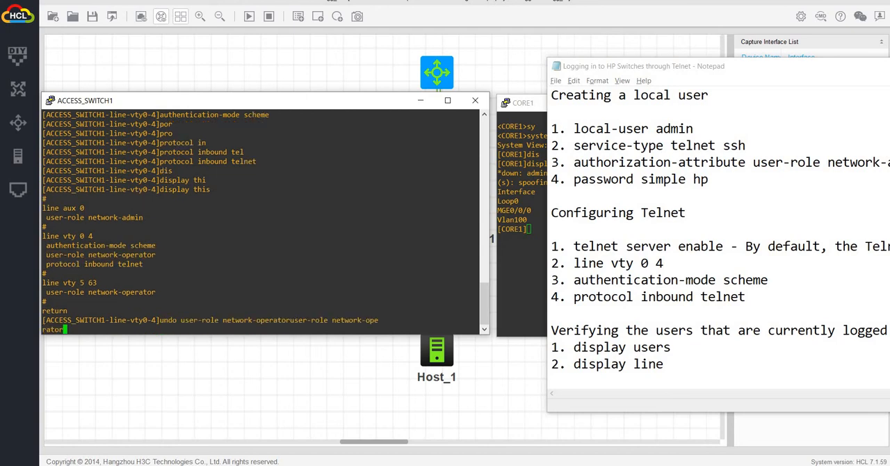
type("display this")
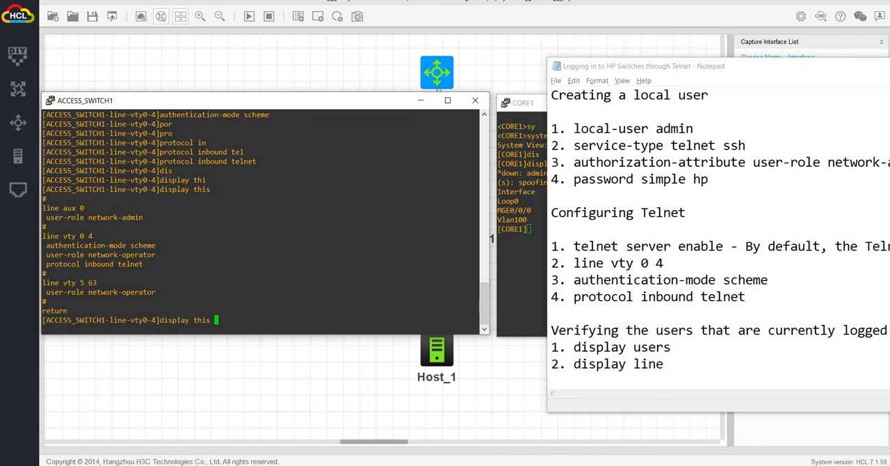
type("undo user-role network-operator")
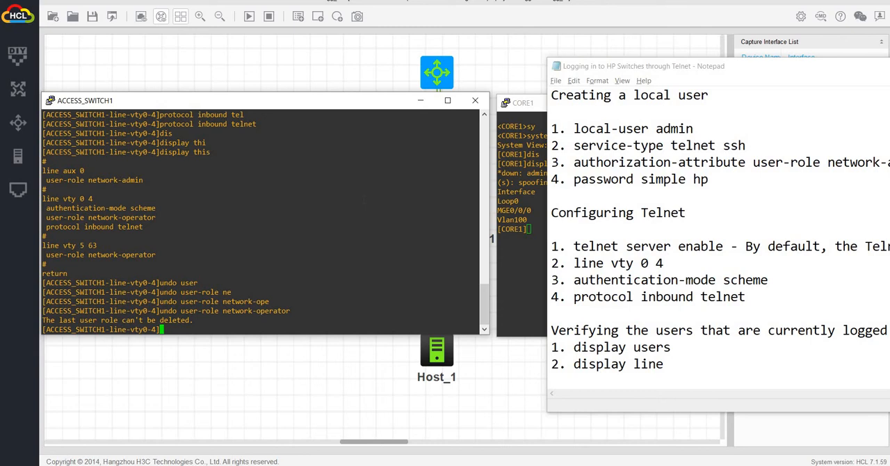
type("quit")
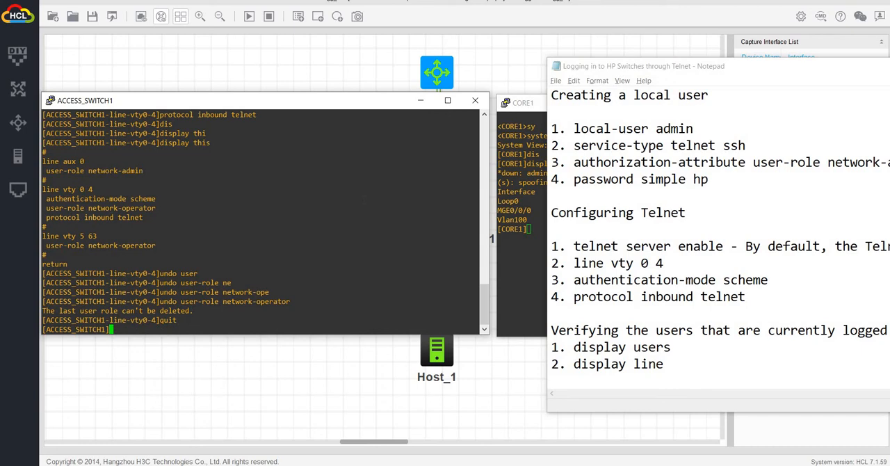
Re-enter local-user admin class manage and display this, listing its service types and roles.
type("local-user admin")
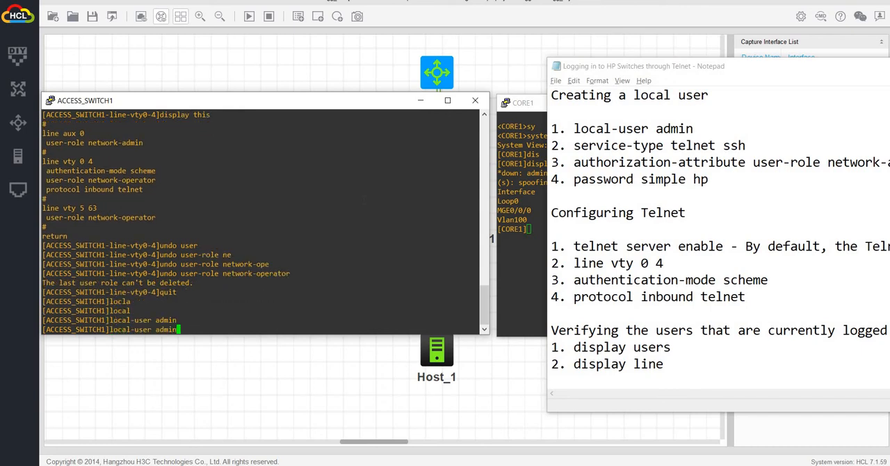
type("?")
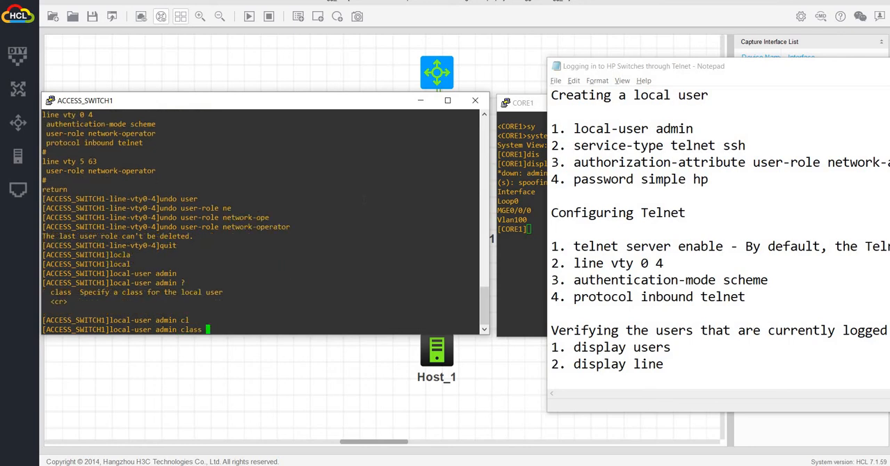
type("displaythi")
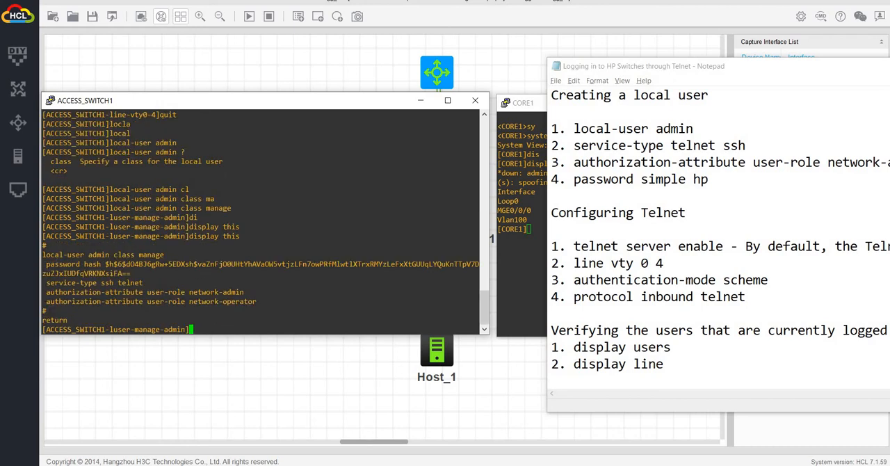
double_click(59, 265)
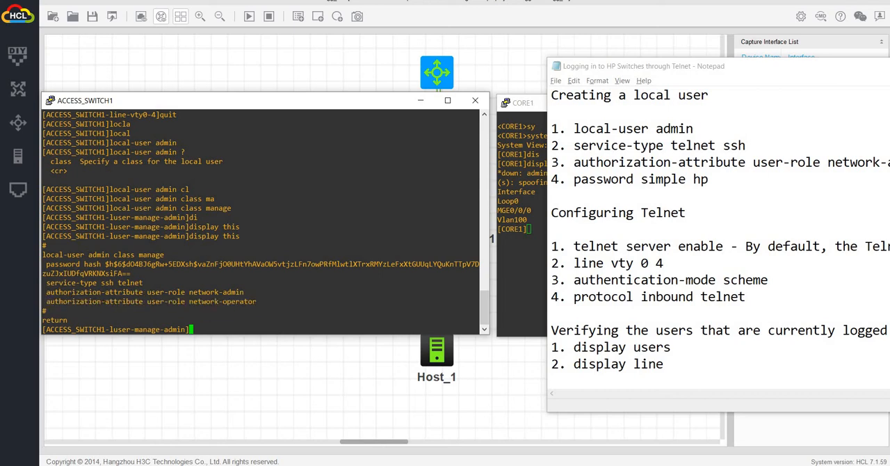
Remove the network-operator user role from admin and confirm with 'display this'.
type("undo authorization-attribute user-role network-operator")
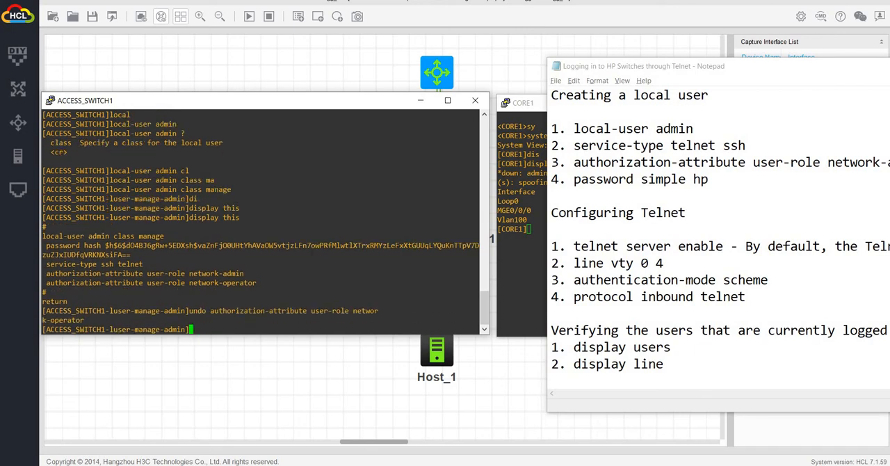
type("display this")
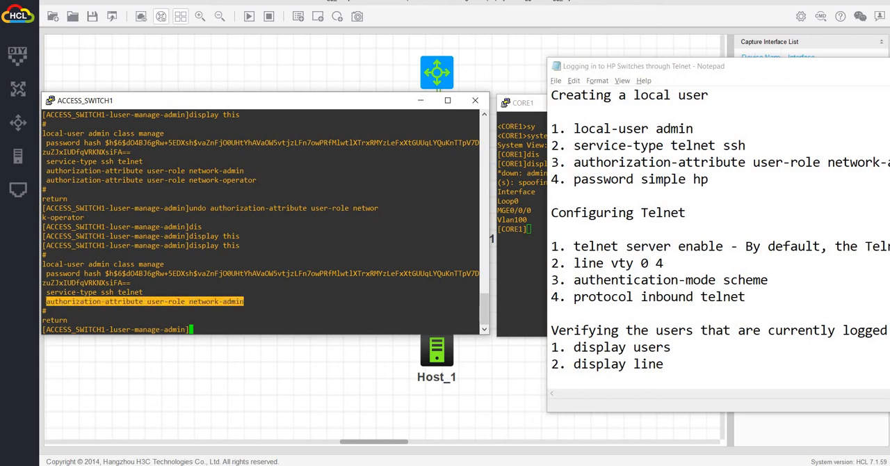
Remove the network-admin user role from admin and confirm only ssh/telnet service types remain.
type("undo authorization-attribute user-role network-admin")
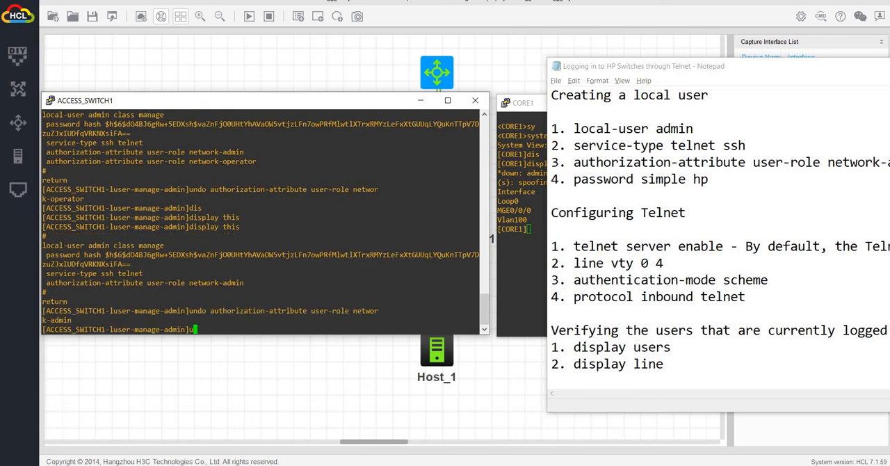
type("dis")
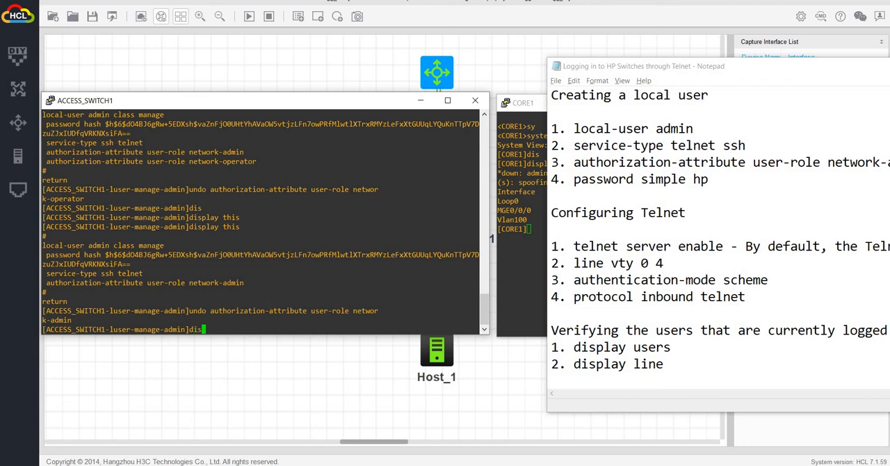
type("display this")
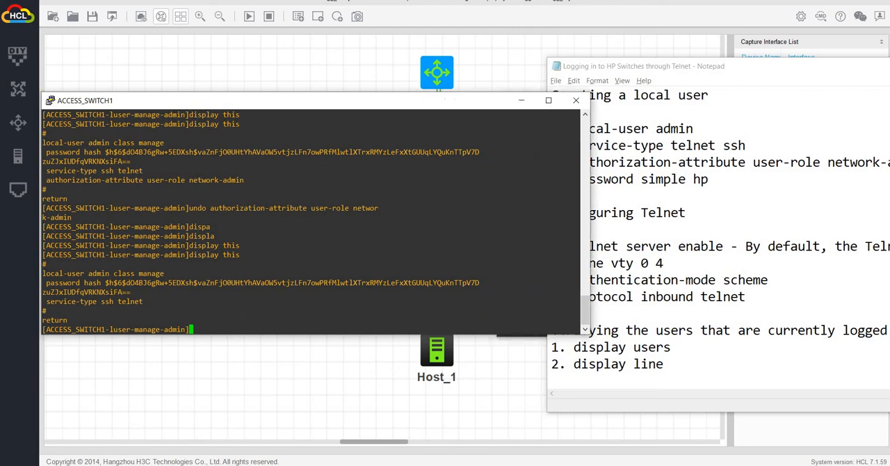
type("display")
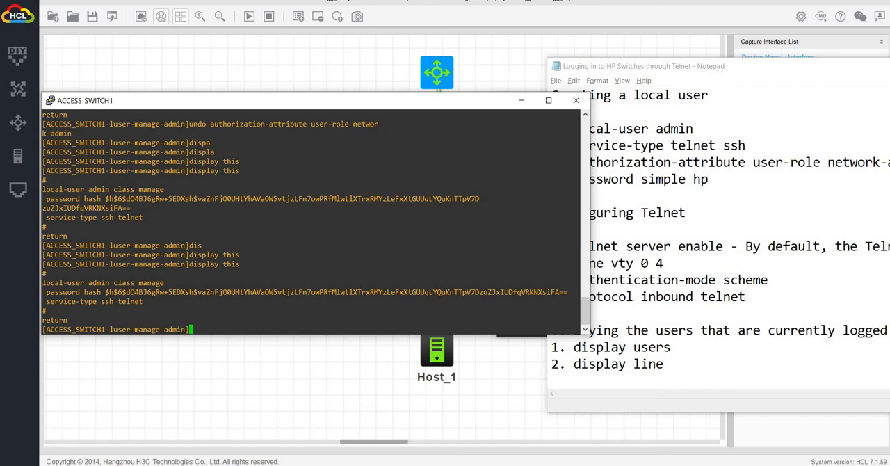
Restore admin's network-admin user role, verify with 'display this', and return to user view.
double_click(259, 124)
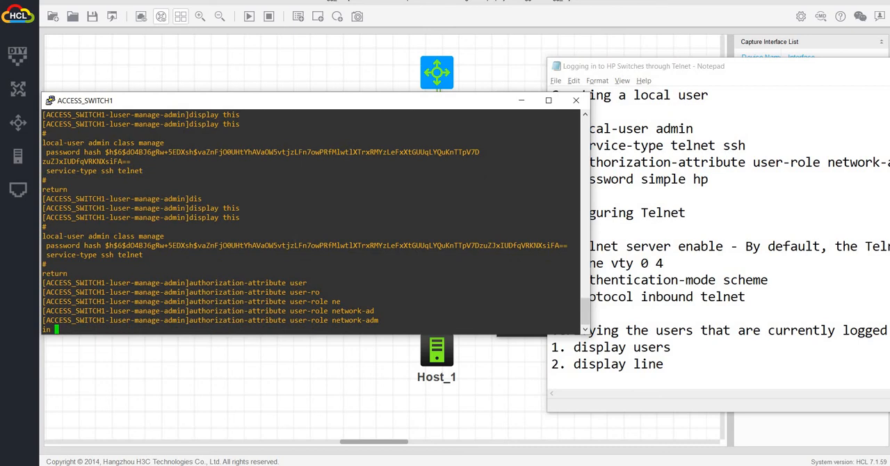
type("displaythis")
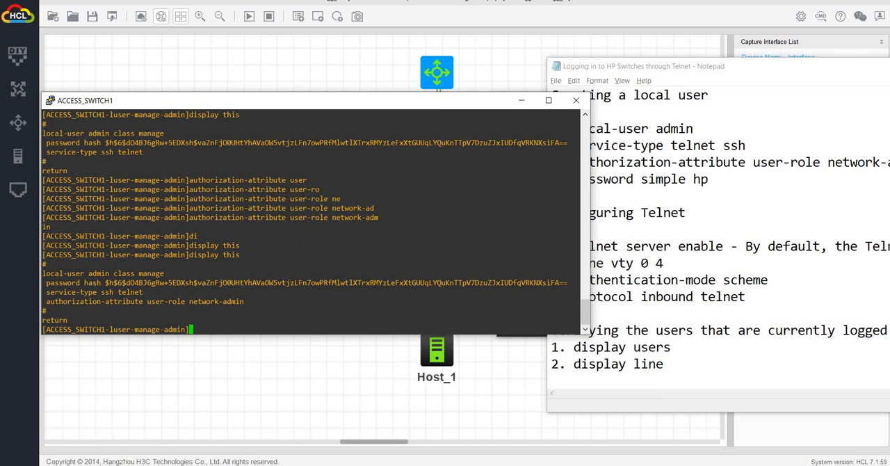
type("return")
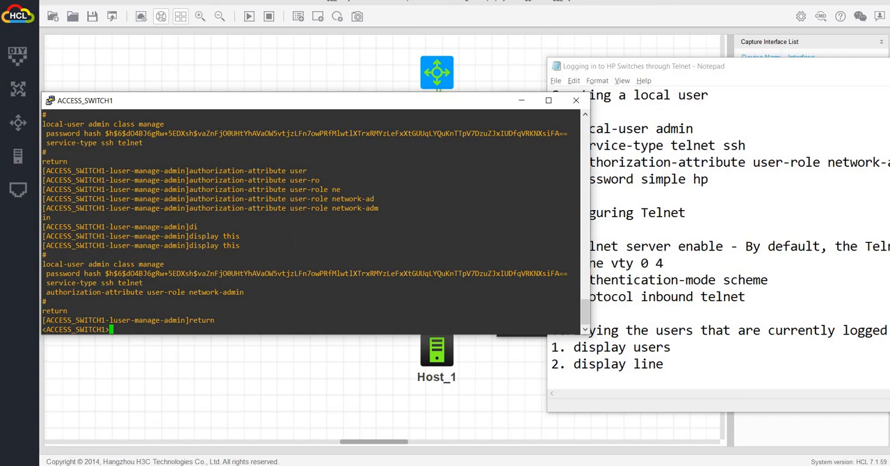
Telnet to 10.1.1.30 and log in as admin.
type("telnet")
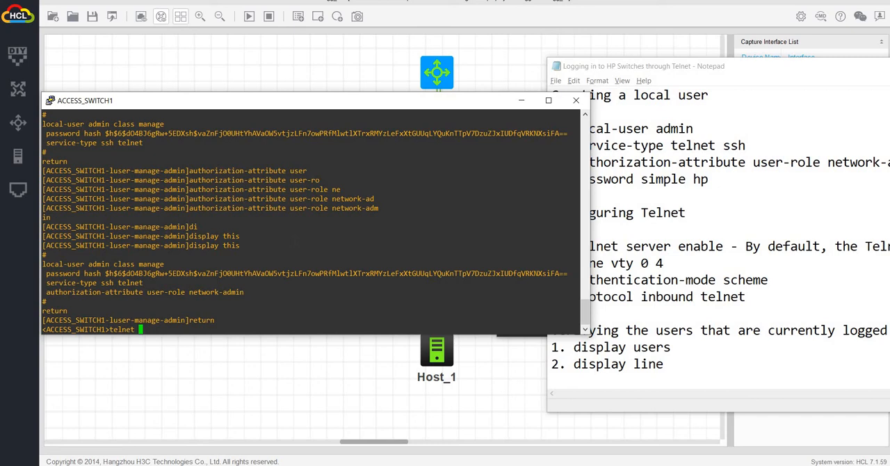
type("10.1.1.30")
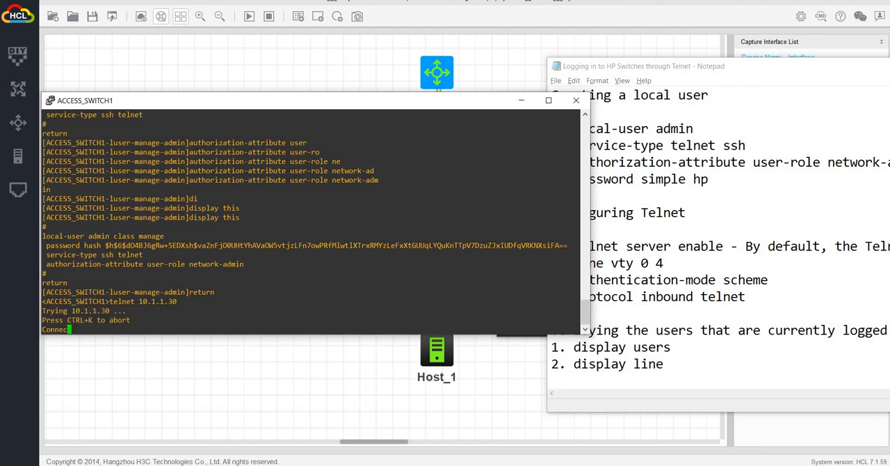
type("admin")
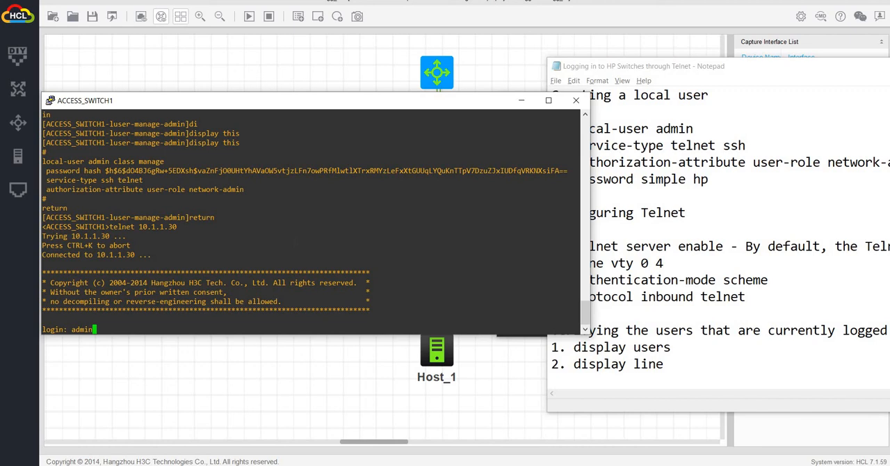
key("enter")
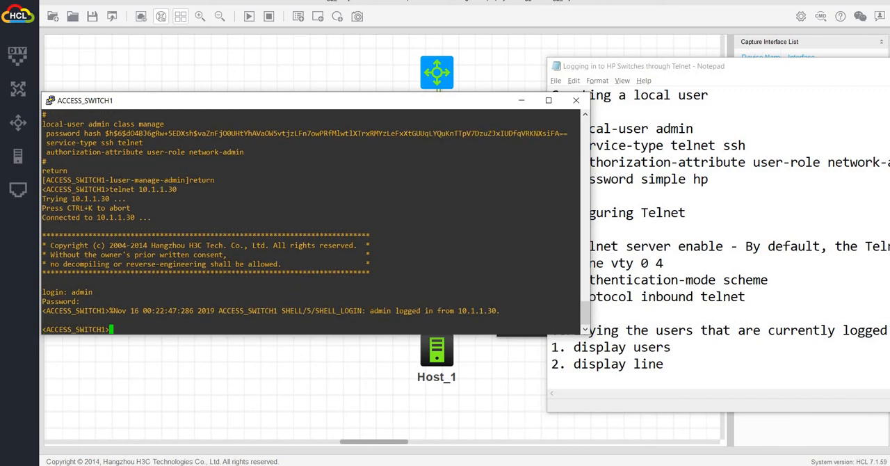
In system-view, list interfaces with 'display ip int brief' and save the configuration with 'save force'.
type("system-view")
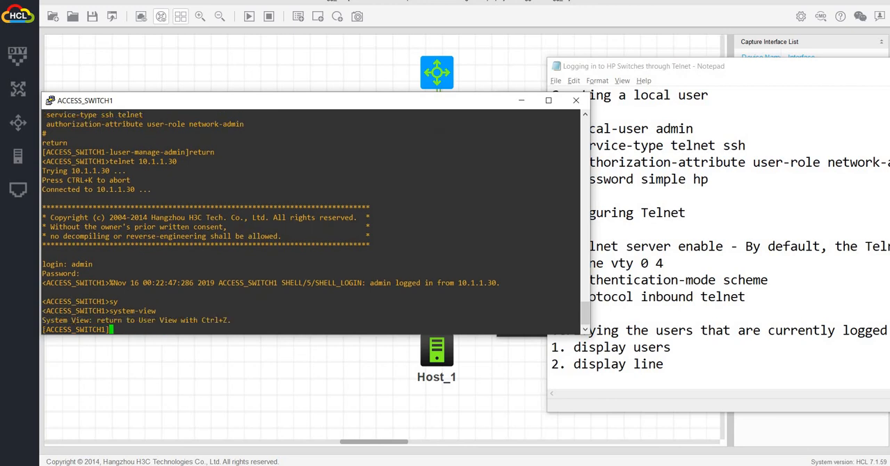
type("display ip int b")
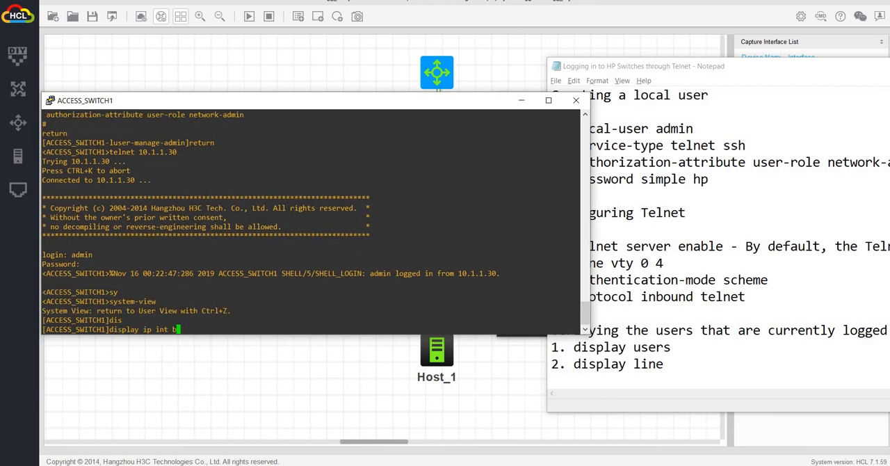
key("enter")
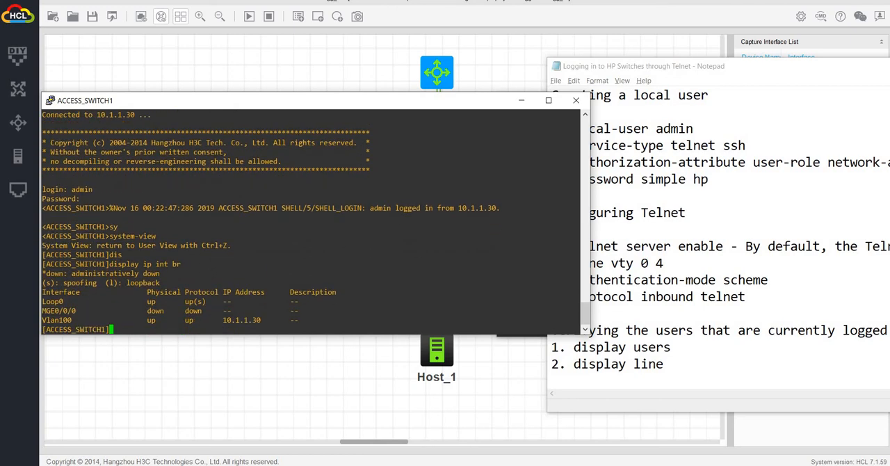
type("save force")
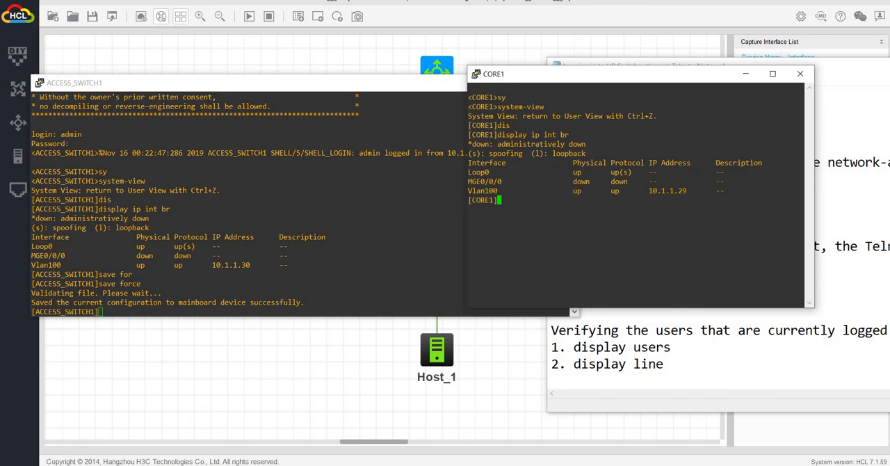
Attempt telnet from CORE1's system view, then exit to user view.
type("telnet")
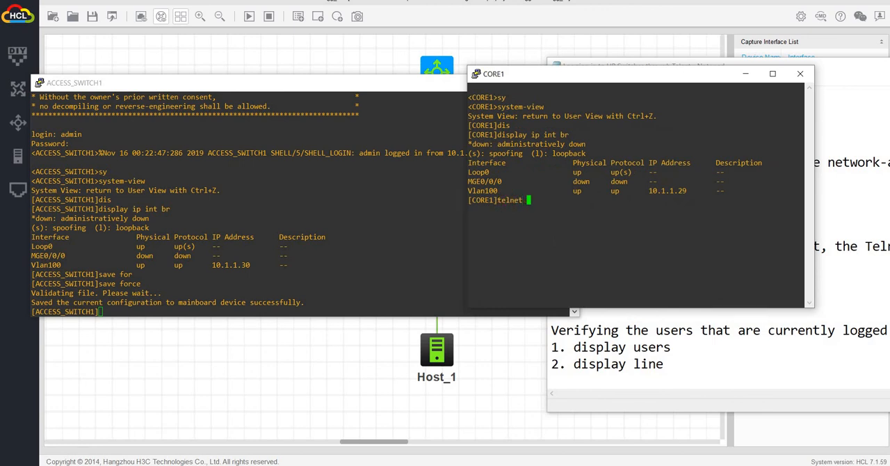
type("10.1.1.30")
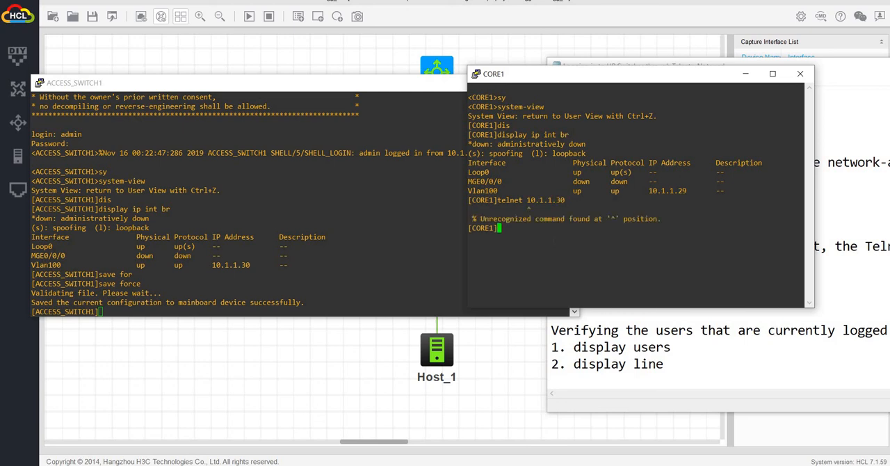
type("exit")
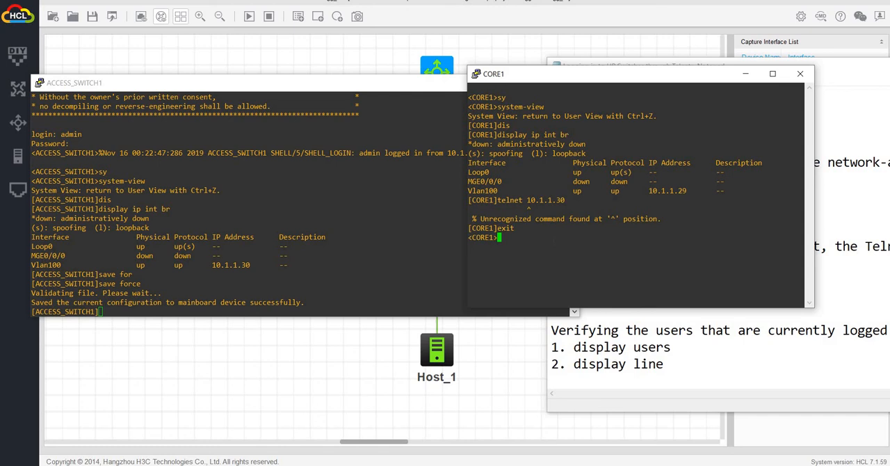
Telnet from CORE1 to ACCESS_SWITCH1 at 10.1.1.30 and log in as admin.
type("telnet")
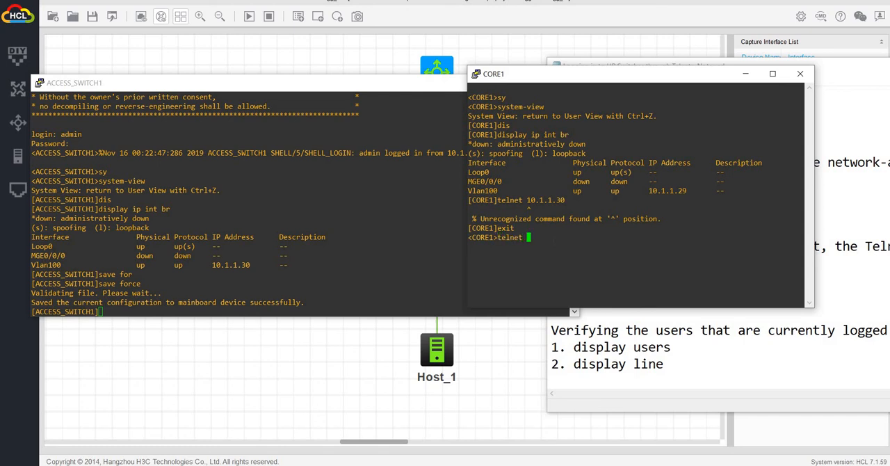
type("10.1.1.30")
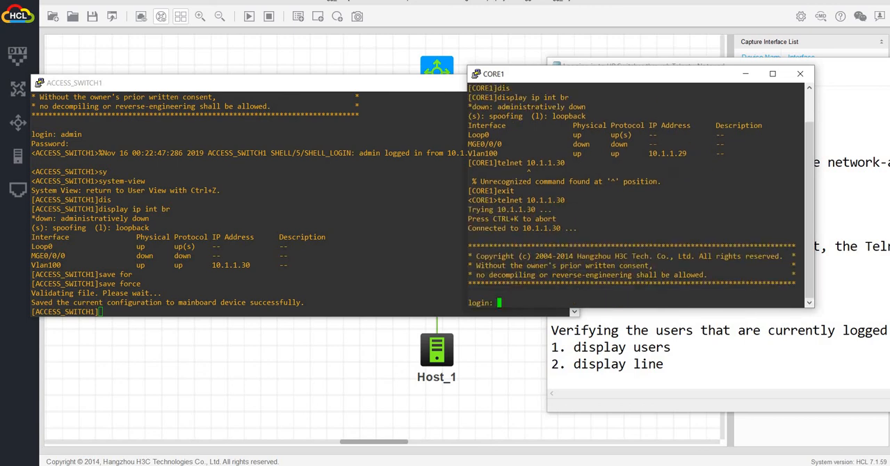
type("admin")
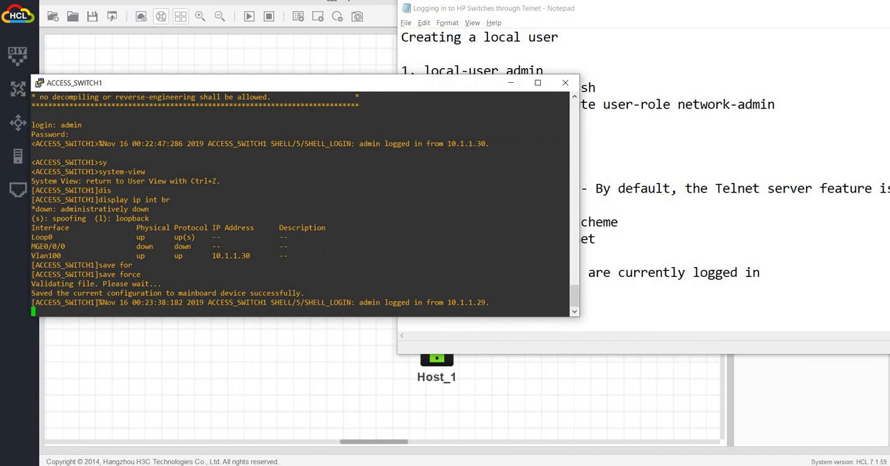
List the two admin Telnet users on VTY 0 (10.1.1.30) and VTY 1 (10.1.1.29) with 'display users'.
type("display")
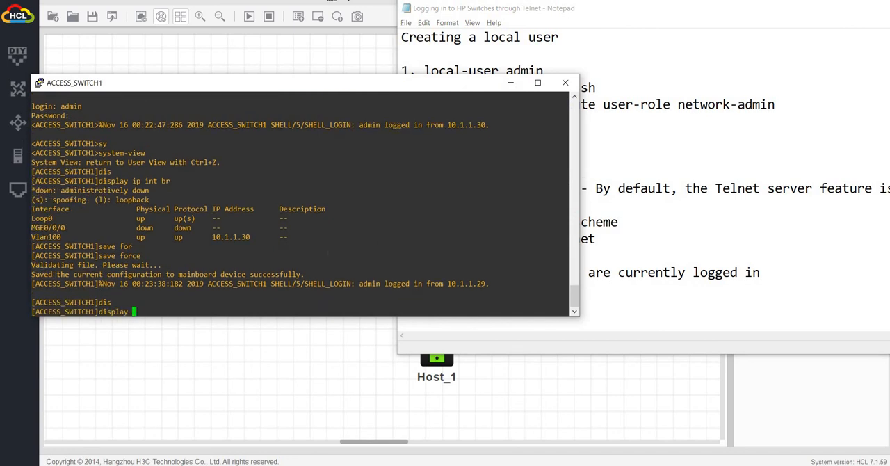
type("users")
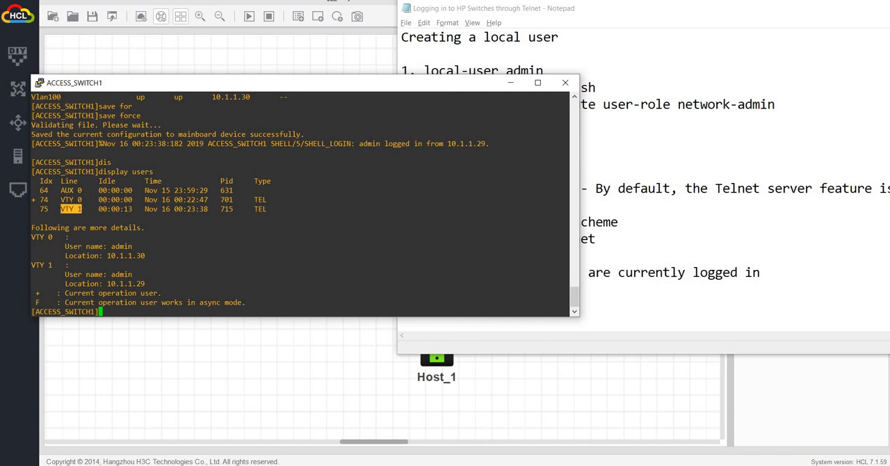
Show ACCESS_SWITCH1's line table with 'display line' and page through it.
type("dis")
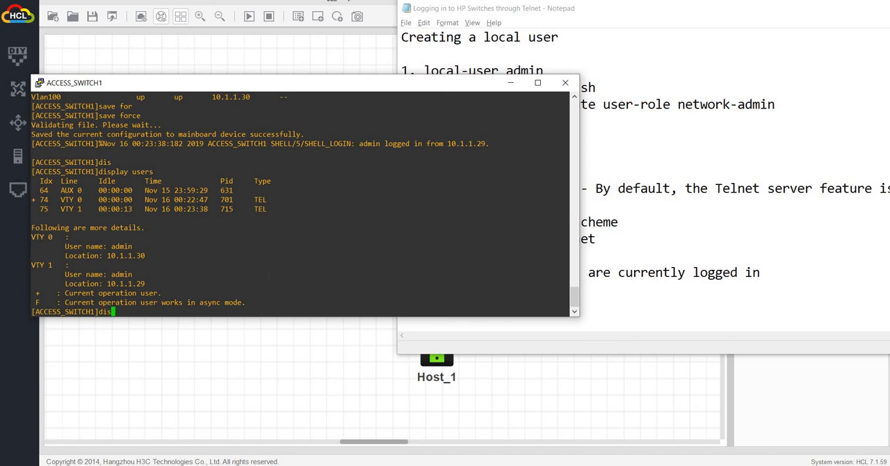
type("display line")
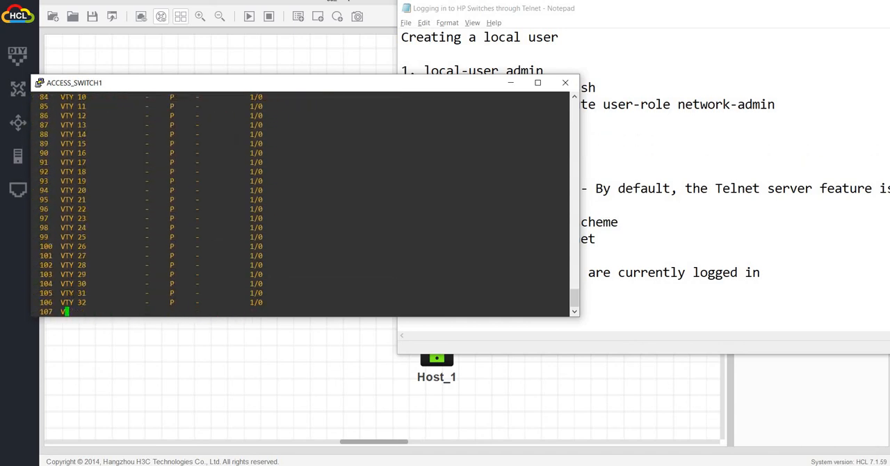
scroll("down", 3)
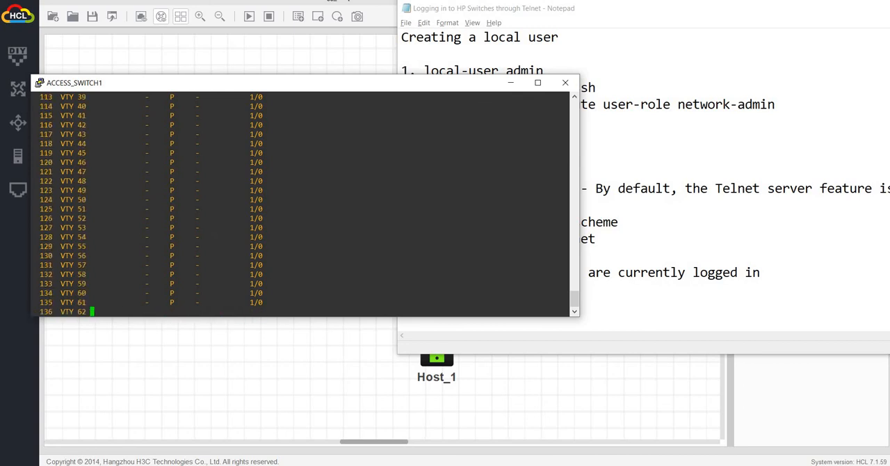
key("space")
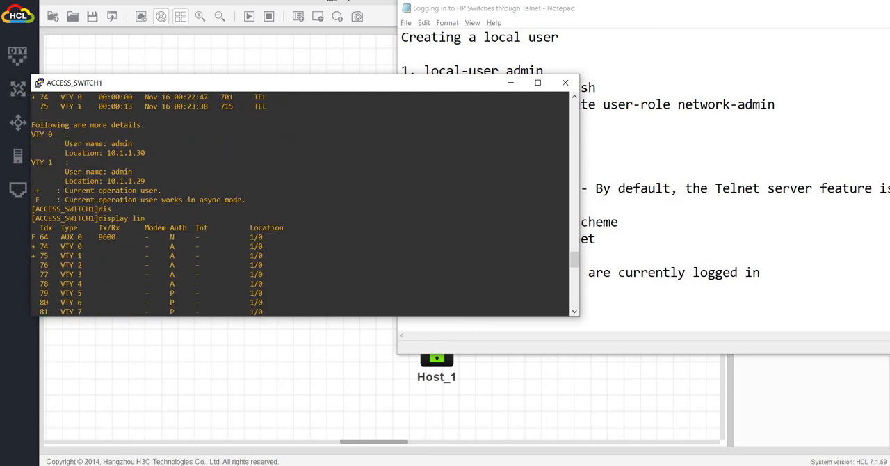
Finish paging the line table through VTY 63 and close the ACCESS_SWITCH1 console.
double_click(67, 256)
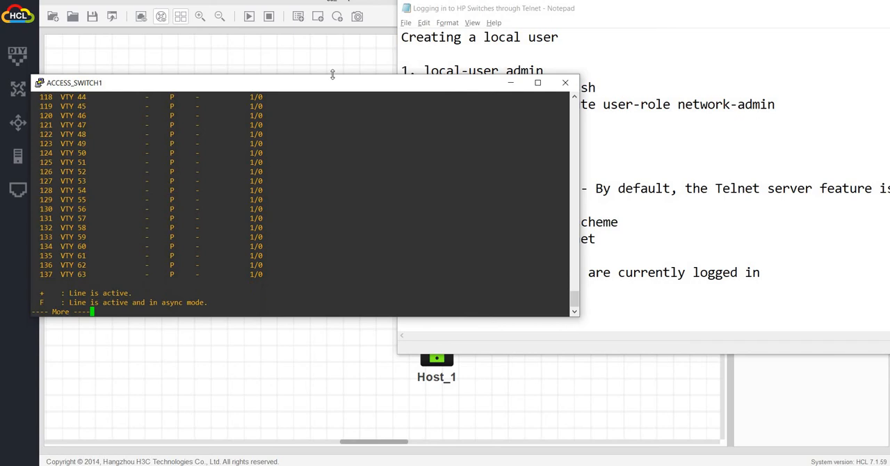
left_click(565, 82)
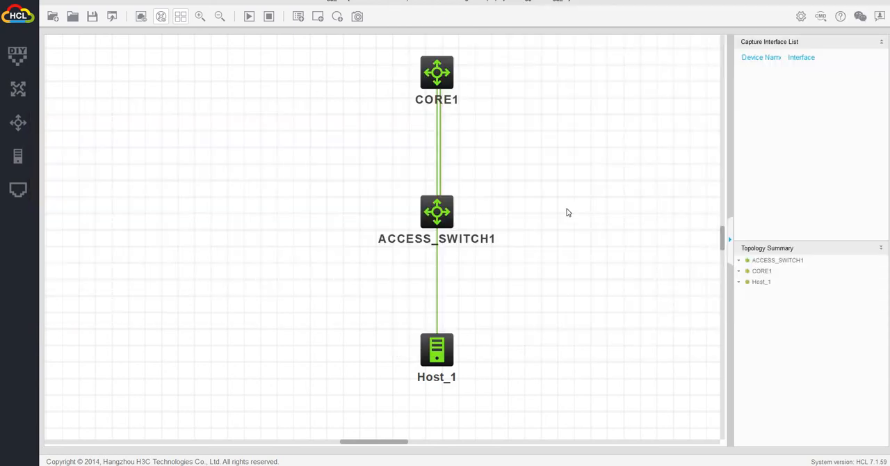